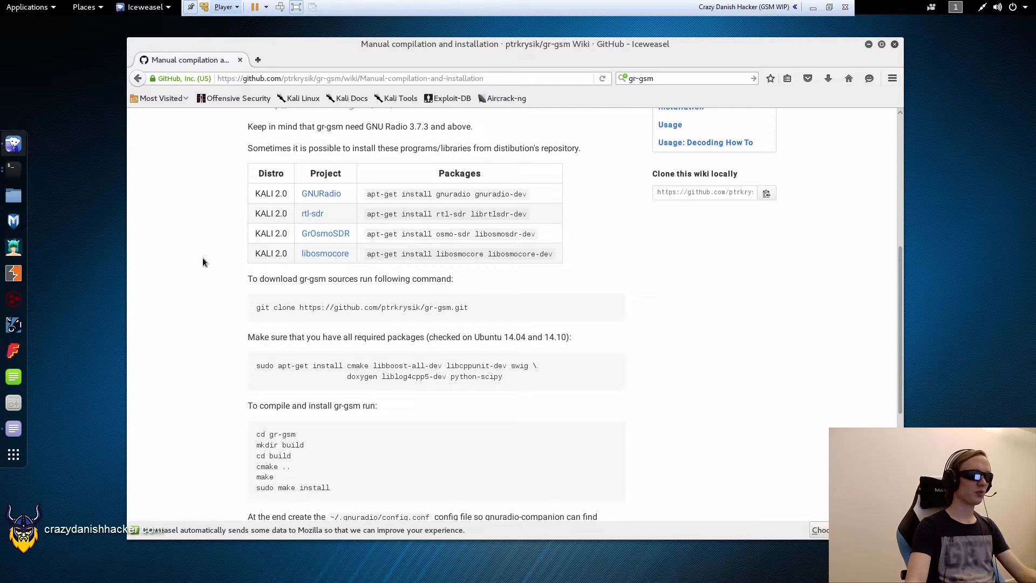
Open the gr-gsm wiki Usage page in a new tab from the sidebar link
right_click(669, 246)
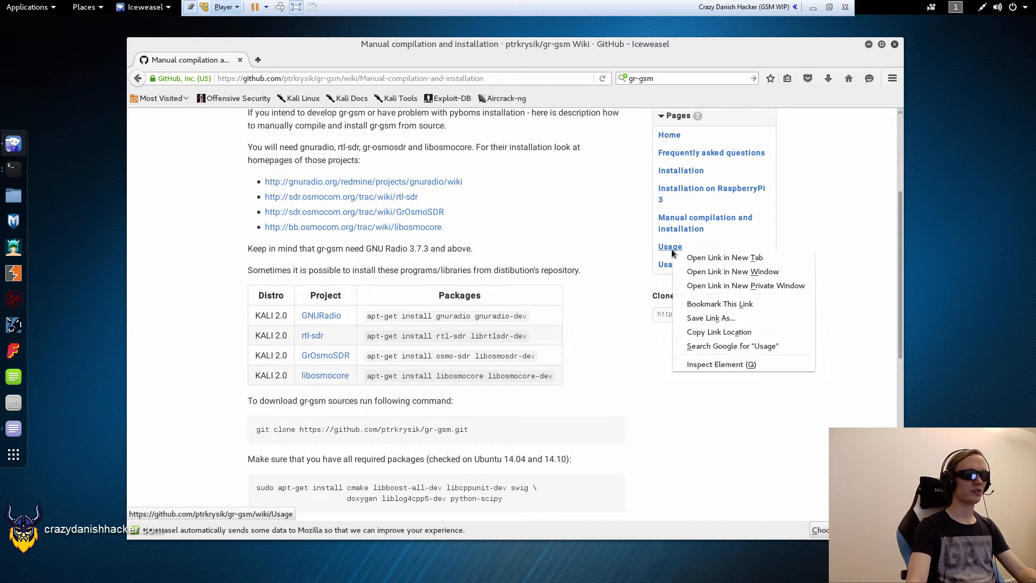
left_click(724, 256)
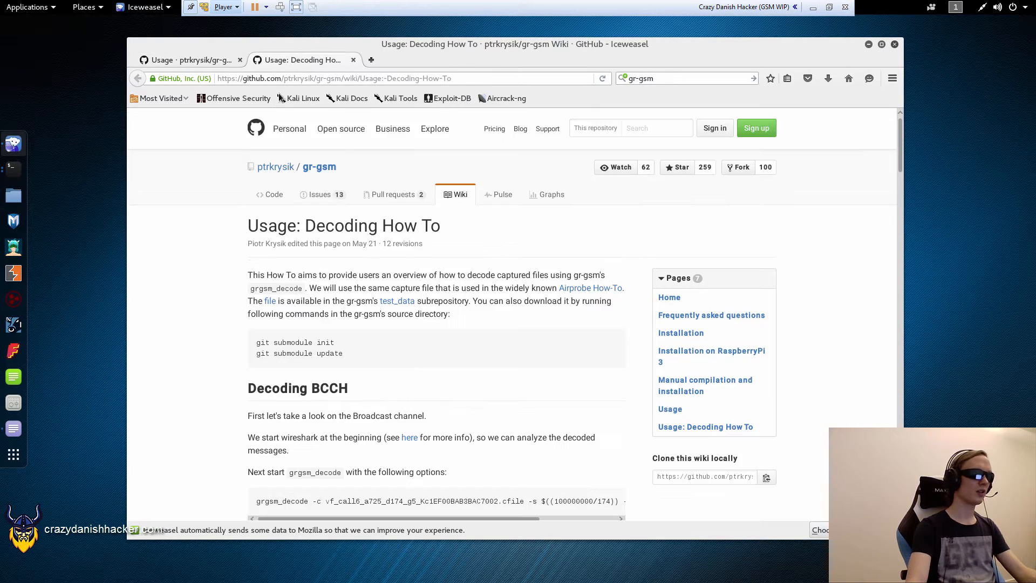
Scroll the Usage page and highlight the grgsm_livemon and grgsm_capture tool names
scroll("down", 3)
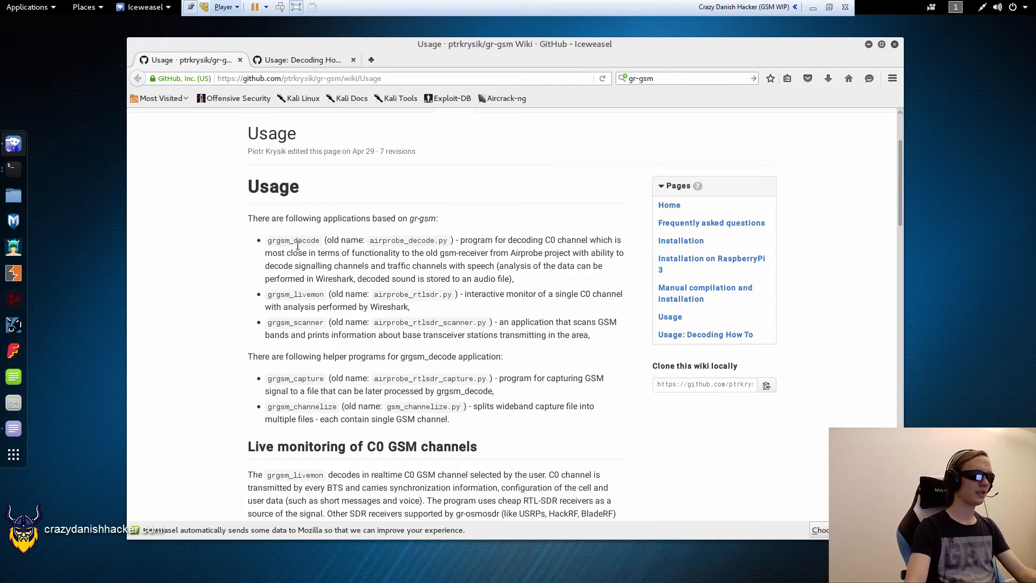
double_click(294, 239)
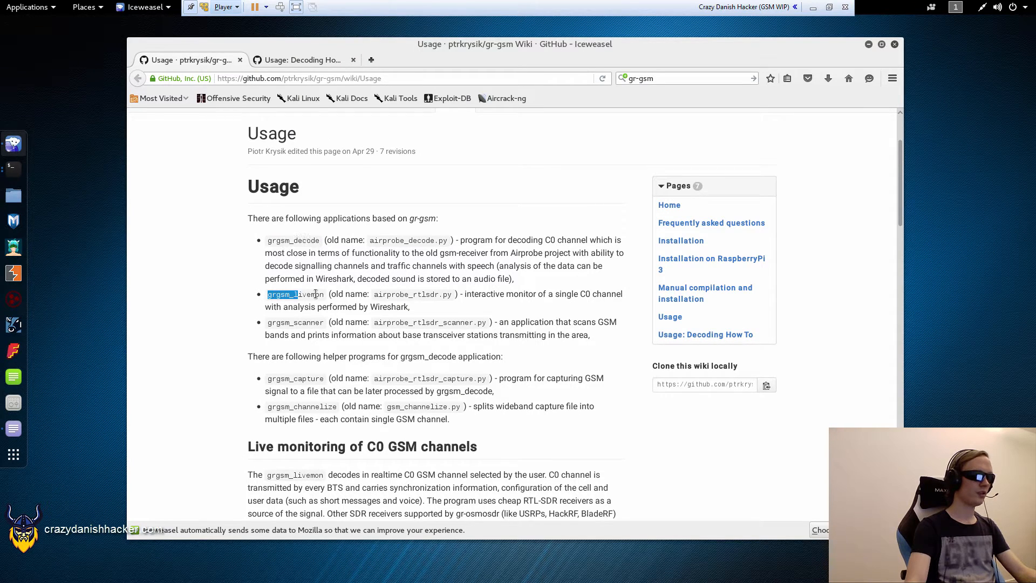
double_click(284, 378)
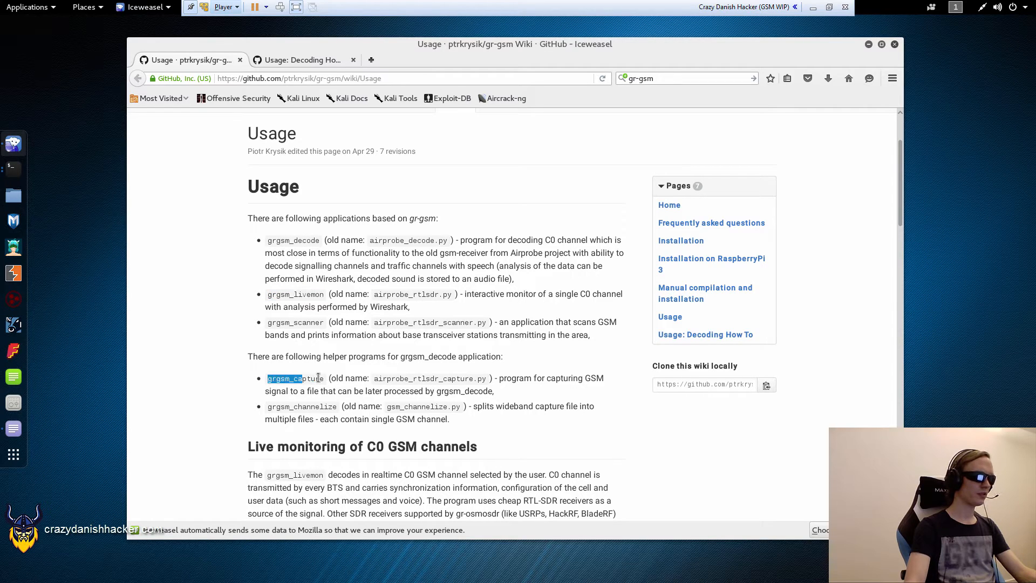
Highlight grgsm_scanner and 'wideband capture file', then scroll to the capturing section
scroll("down", 3)
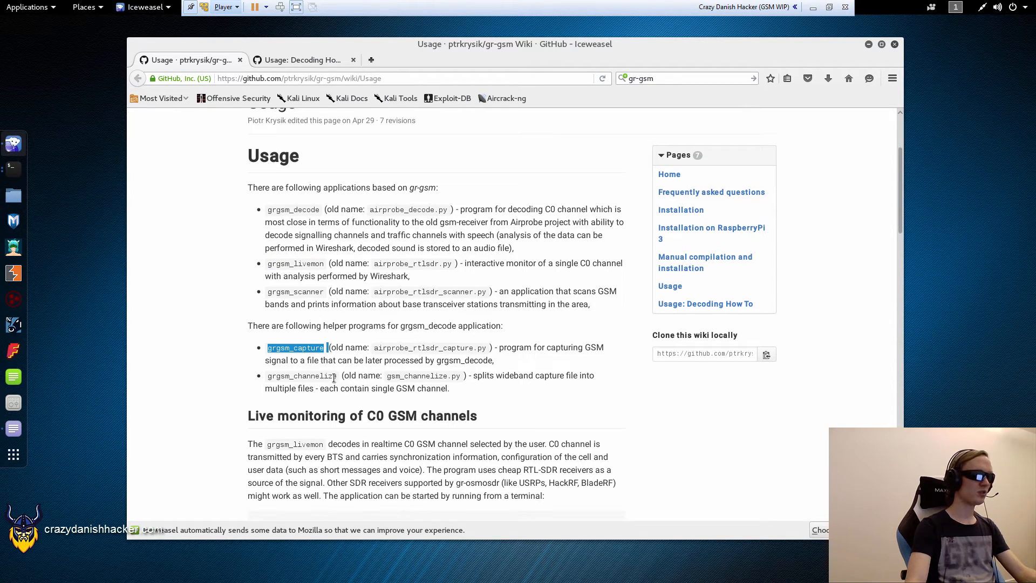
mouse_move(230, 418)
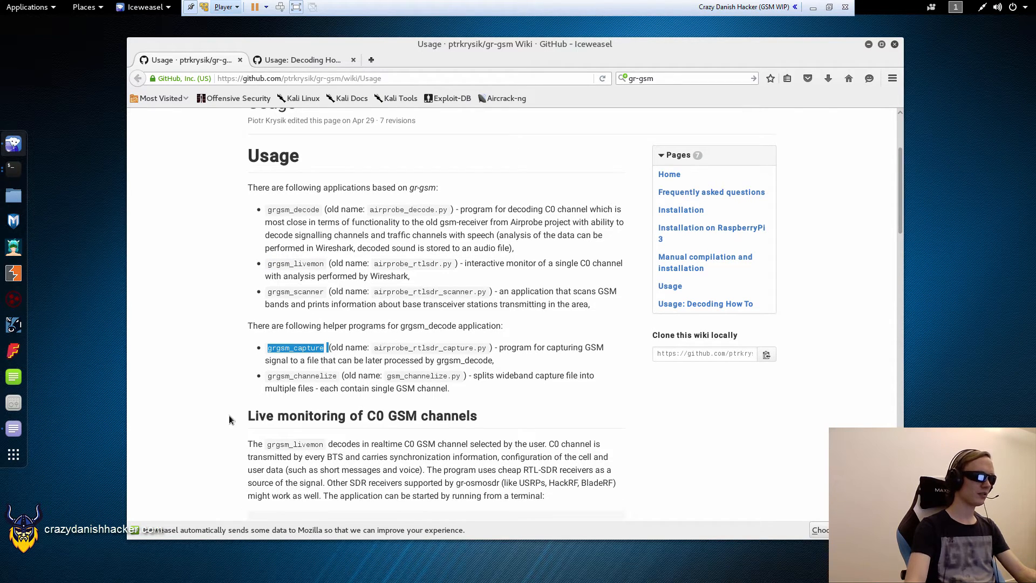
mouse_move(297, 285)
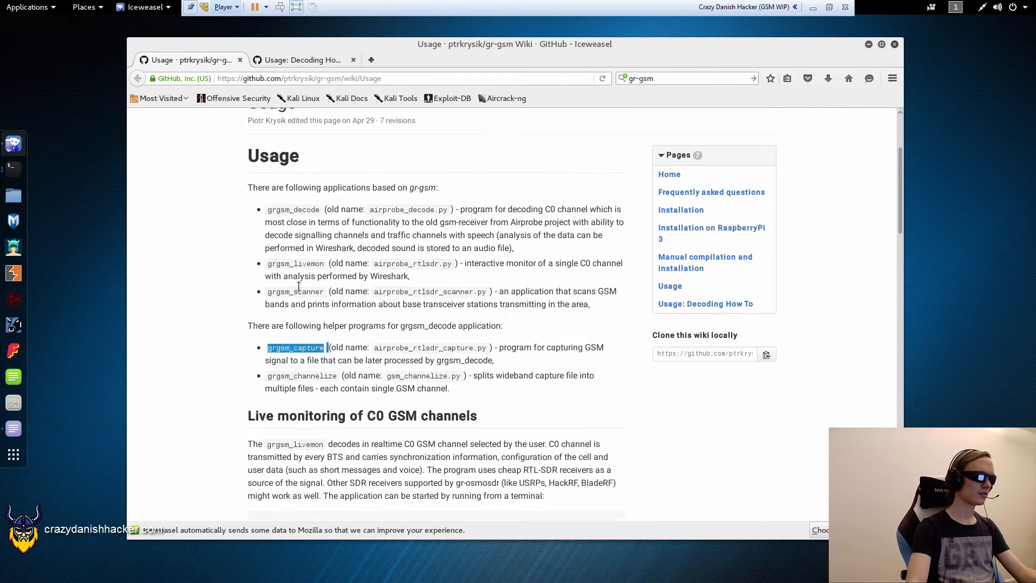
double_click(295, 292)
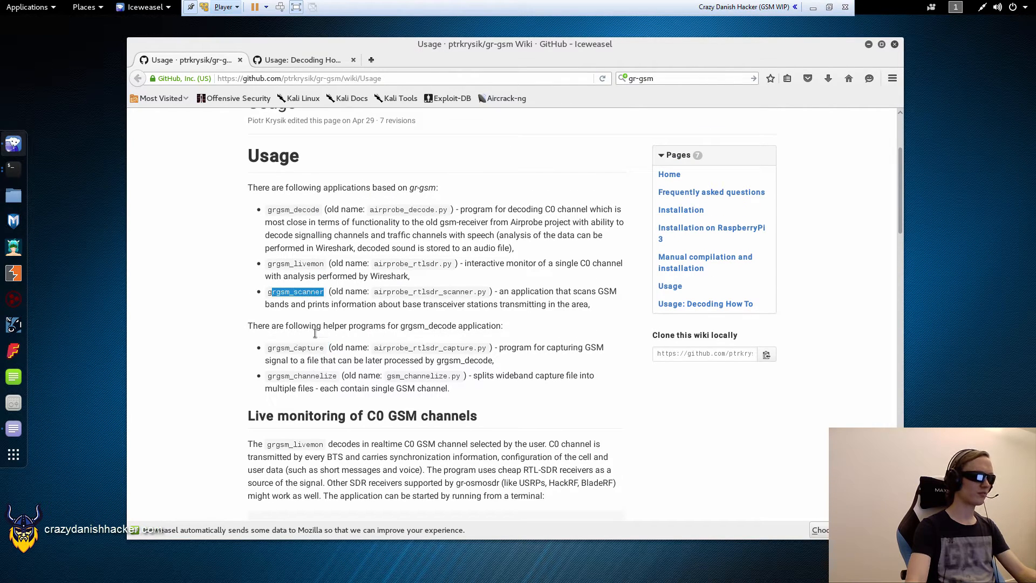
double_click(306, 375)
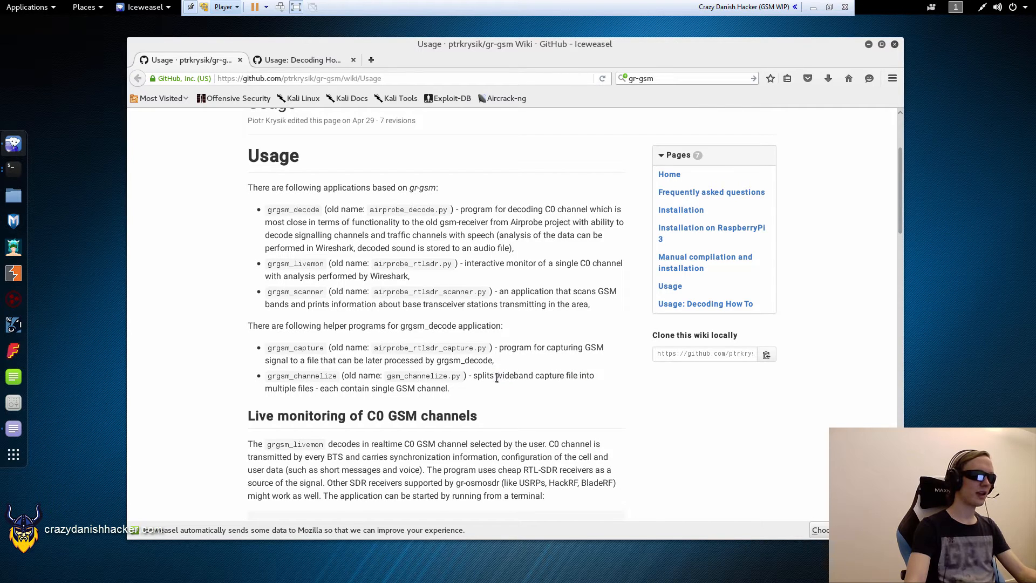
left_click_drag(496, 376, 582, 375)
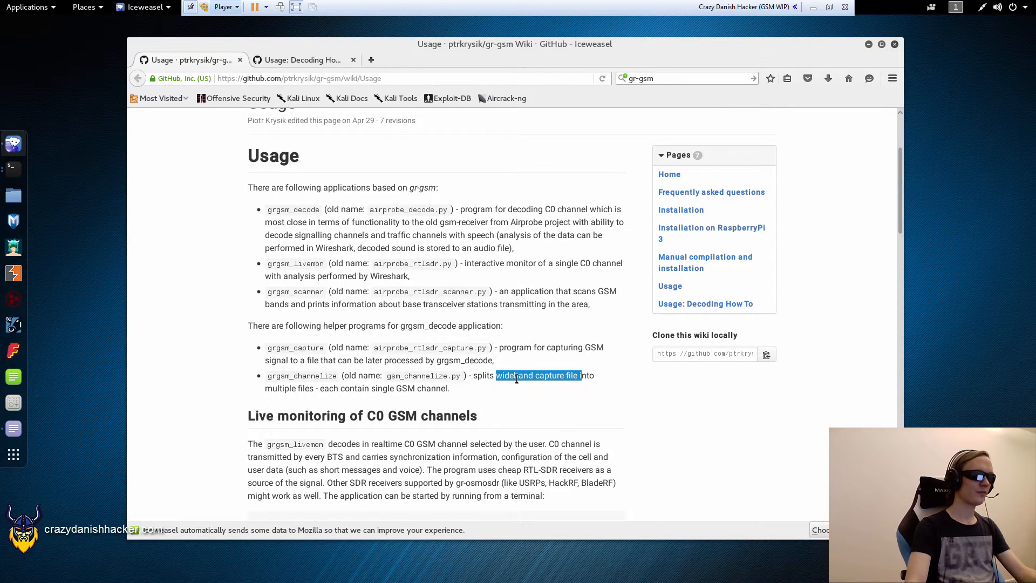
scroll("down", 3)
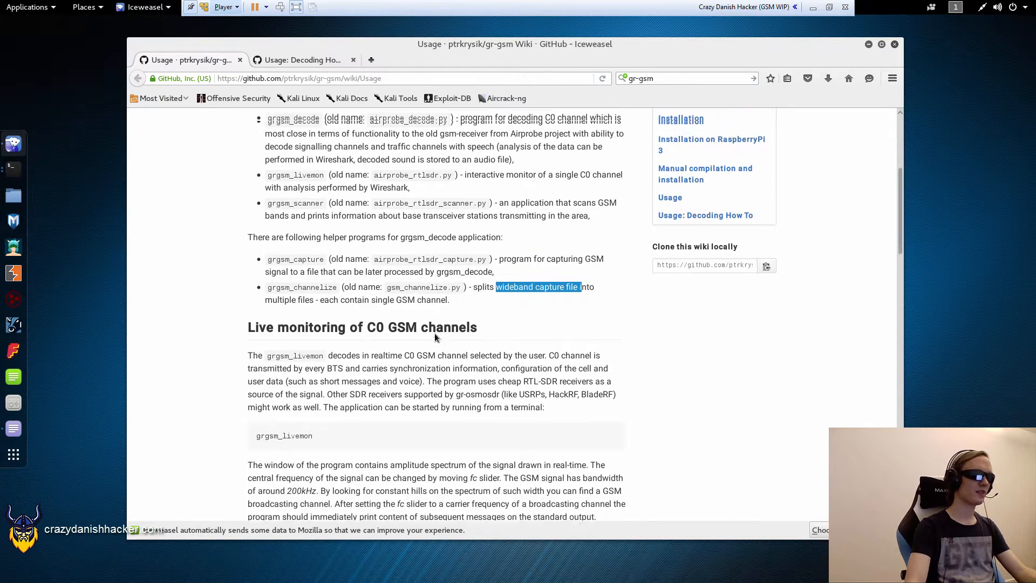
scroll("down", 3)
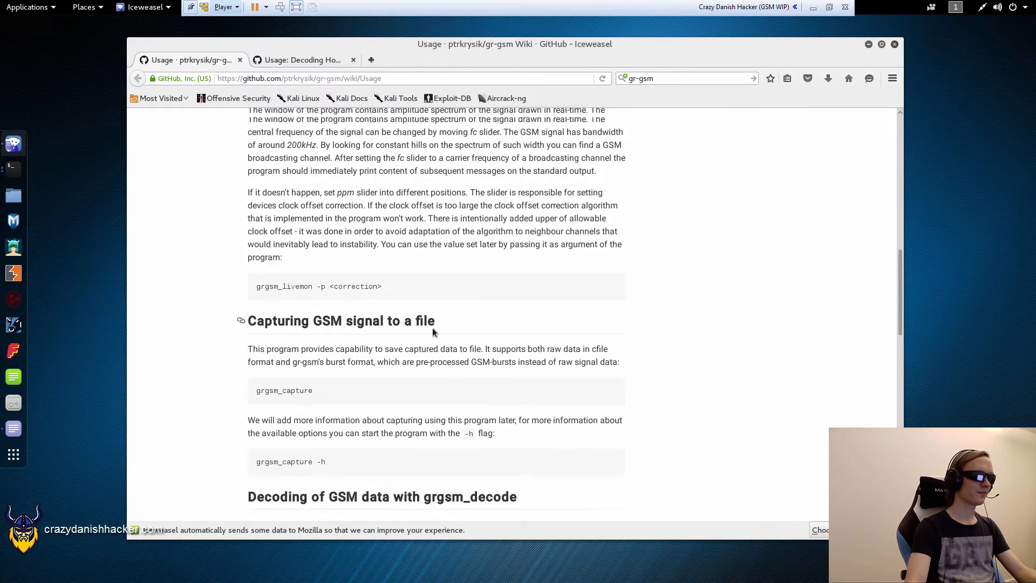
scroll("down", 3)
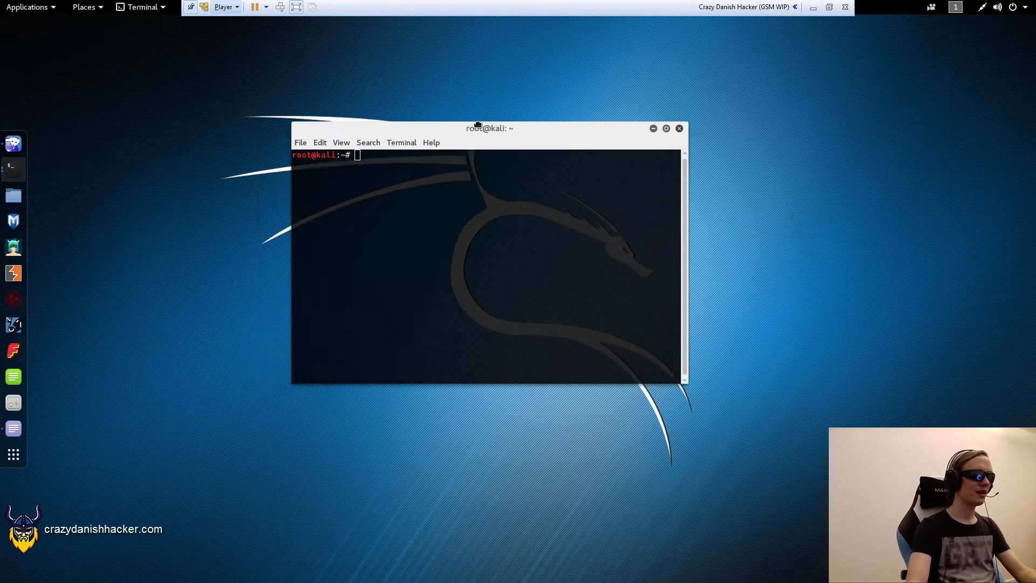
Reposition the root terminal window on the desktop
left_click_drag(489, 128, 502, 131)
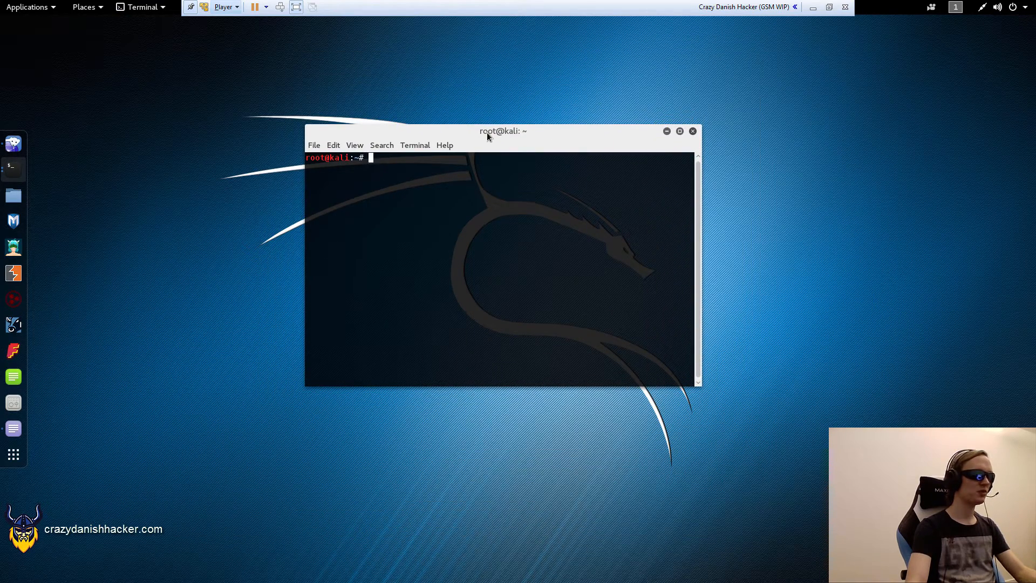
left_click_drag(502, 131, 489, 145)
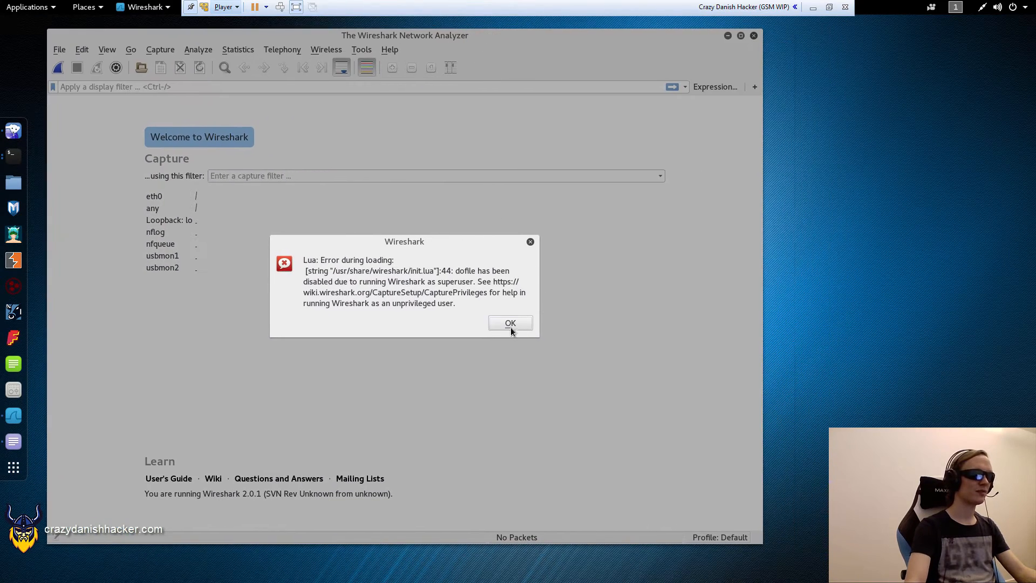
Dismiss the Lua error and start a live capture on the Loopback: lo interface
left_click(509, 323)
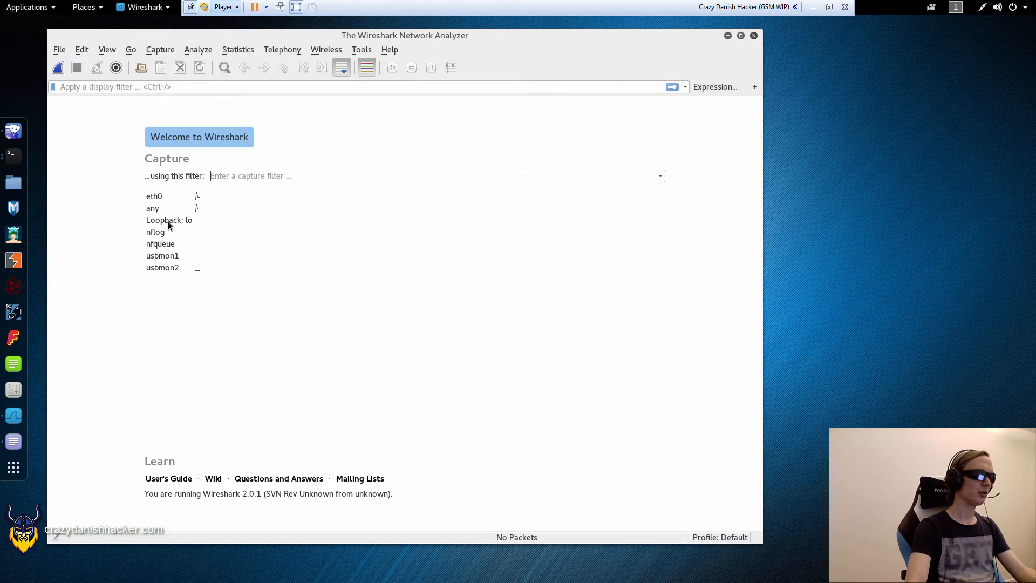
left_click(168, 220)
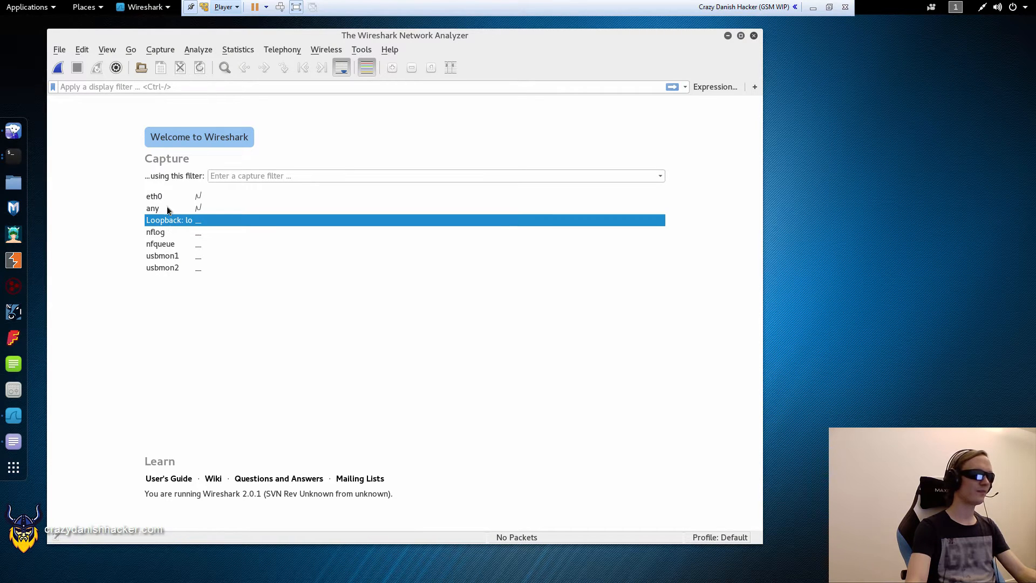
left_click(160, 49)
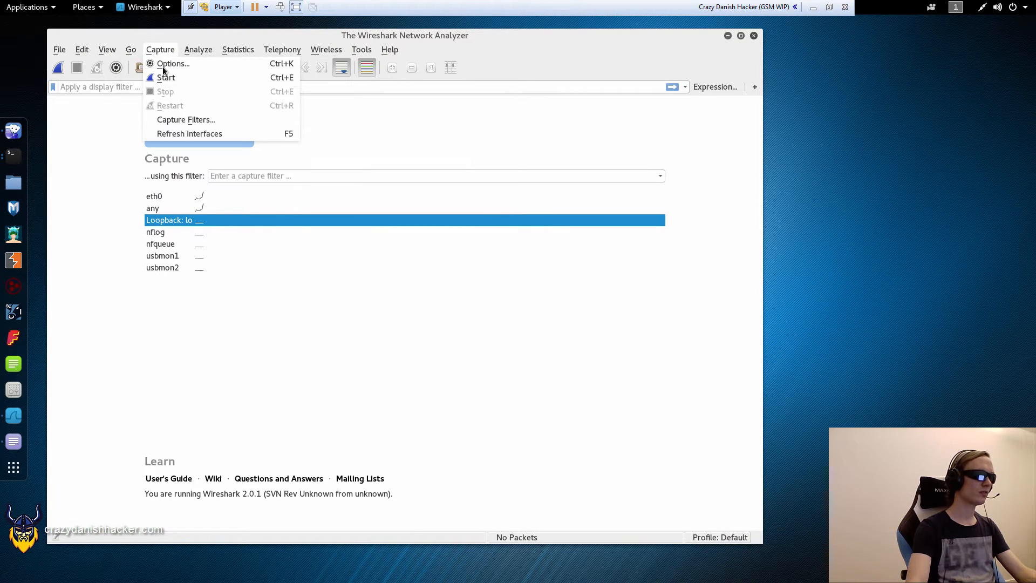
mouse_move(165, 77)
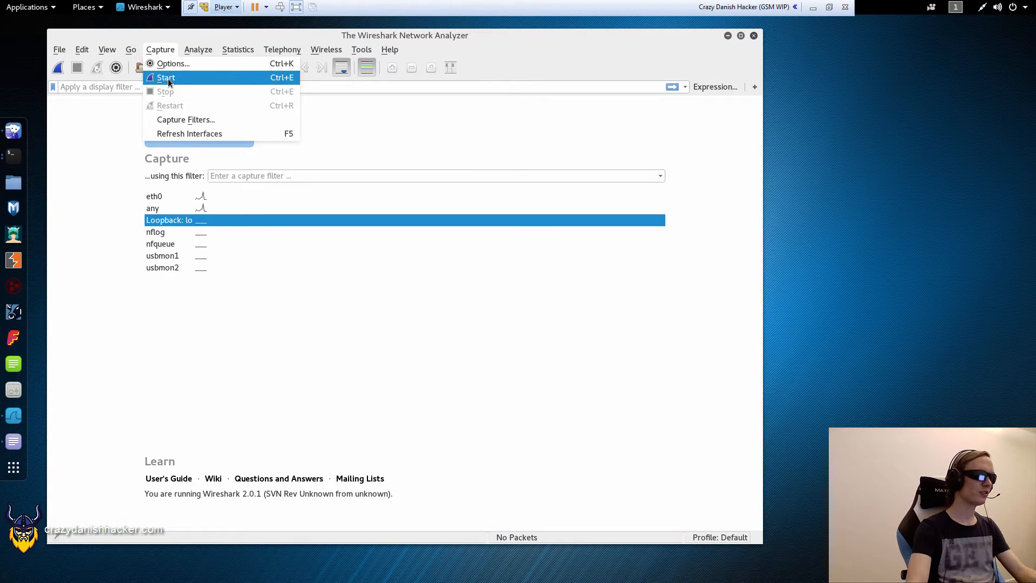
left_click(166, 77)
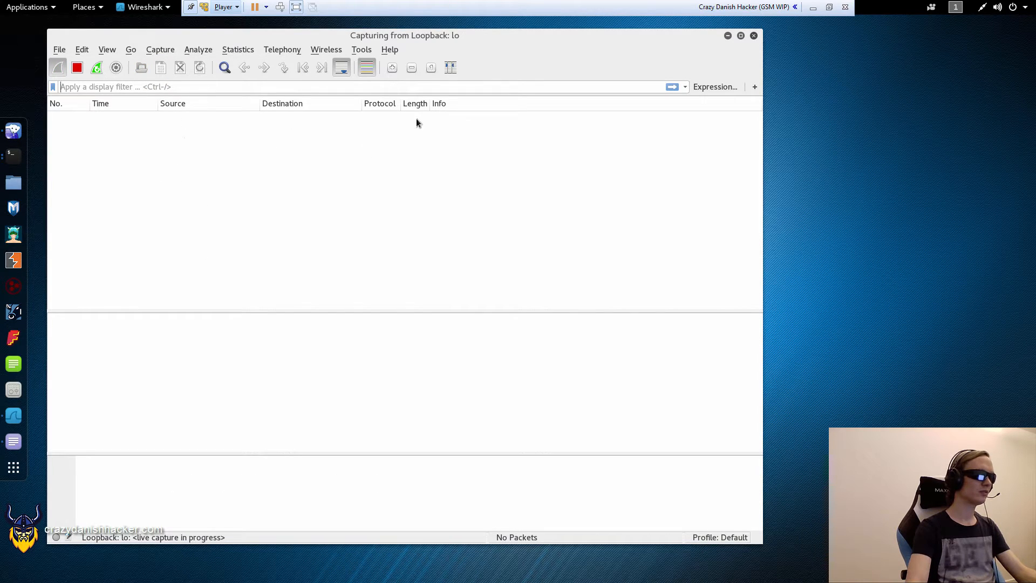
mouse_move(638, 85)
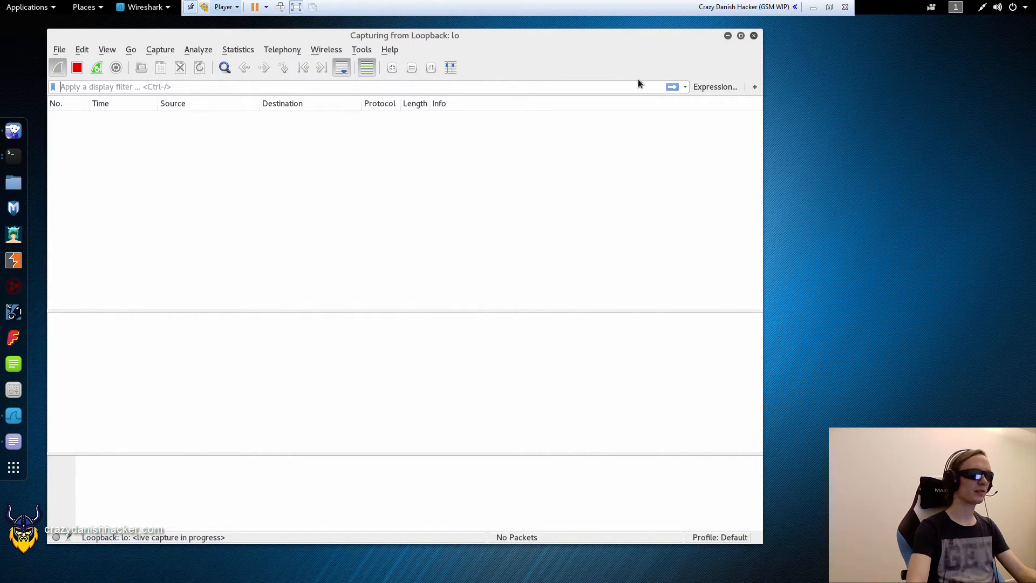
mouse_move(13, 157)
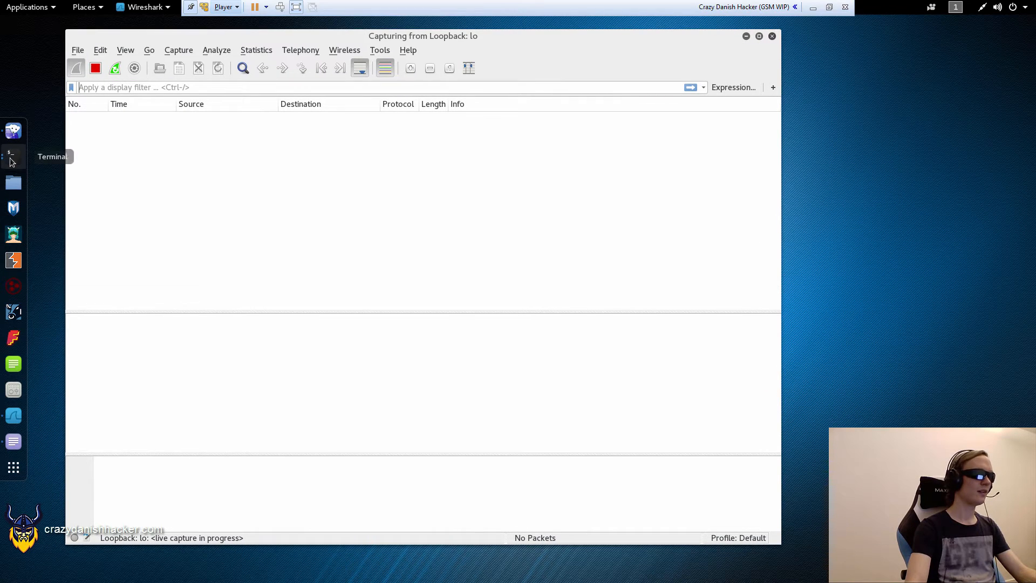
Run grgsm_livemon with gain 40 and filter Wireshark on gsmtap
left_click(13, 156)
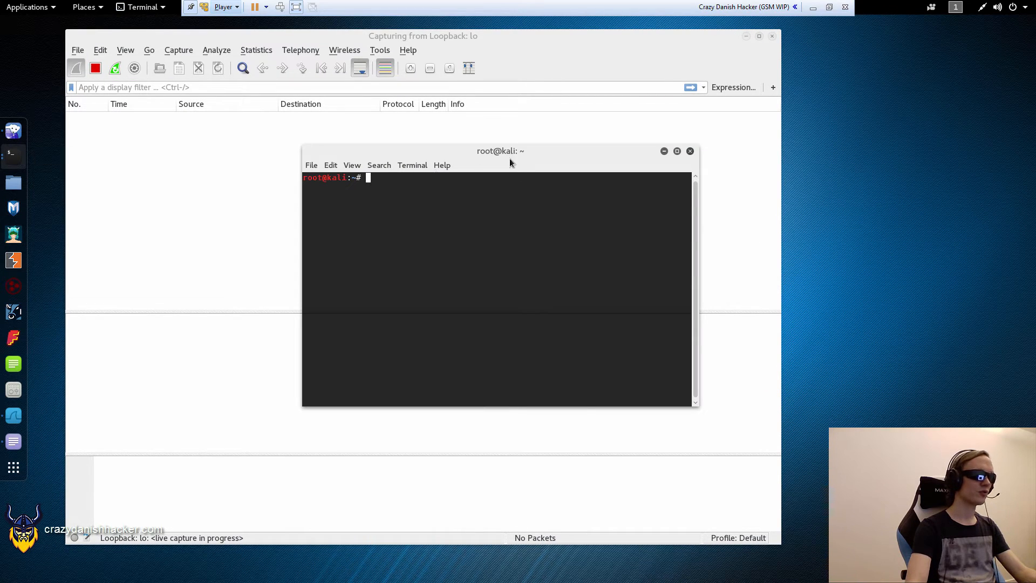
type("grgsm_livemon")
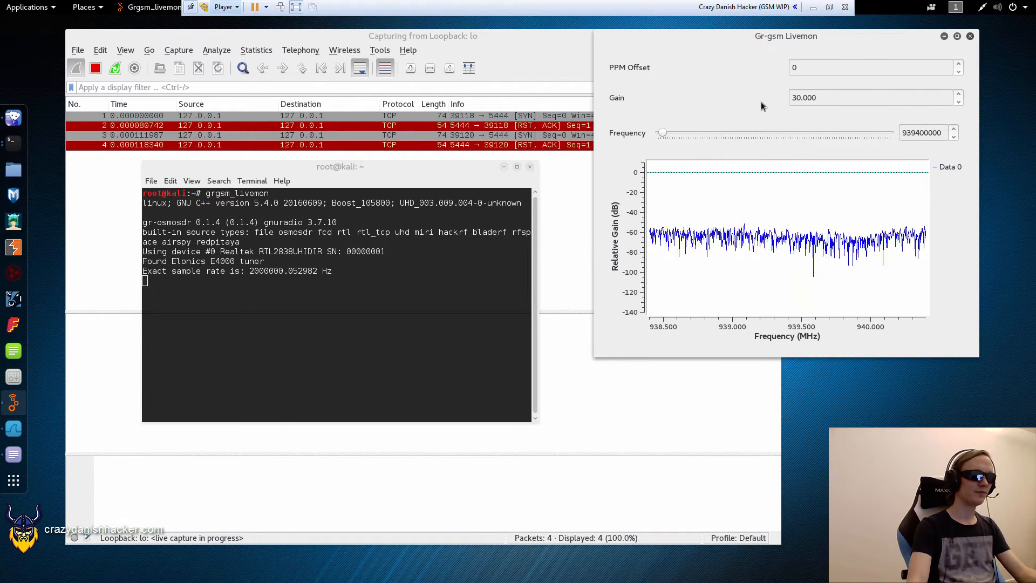
left_click(957, 94)
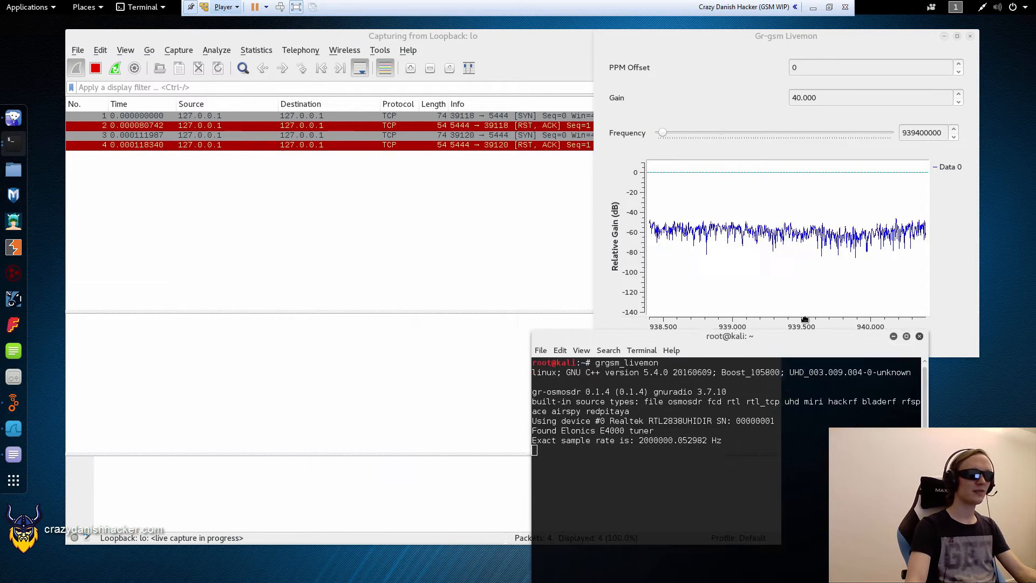
left_click_drag(729, 336, 256, 297)
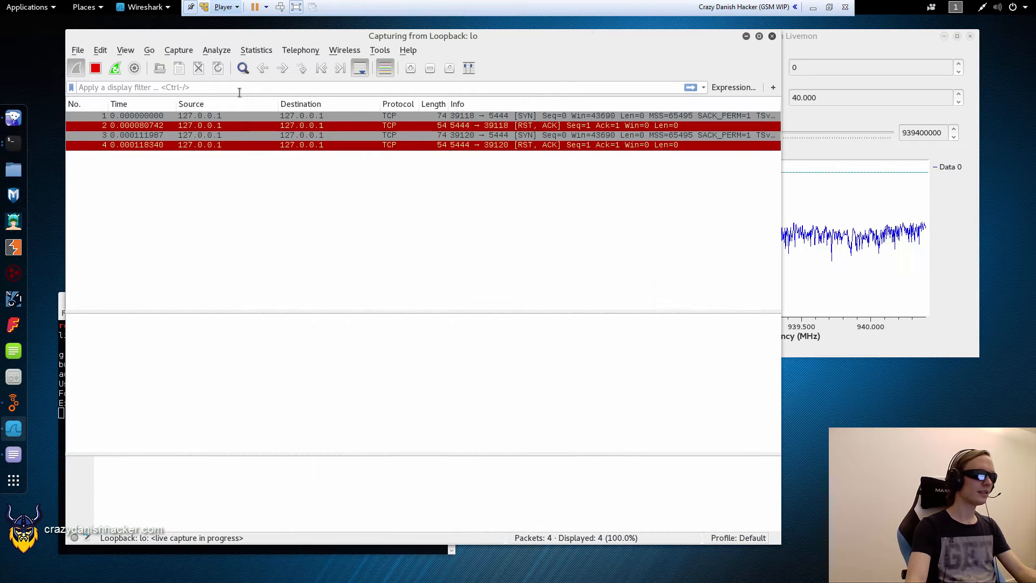
type("gsmtap")
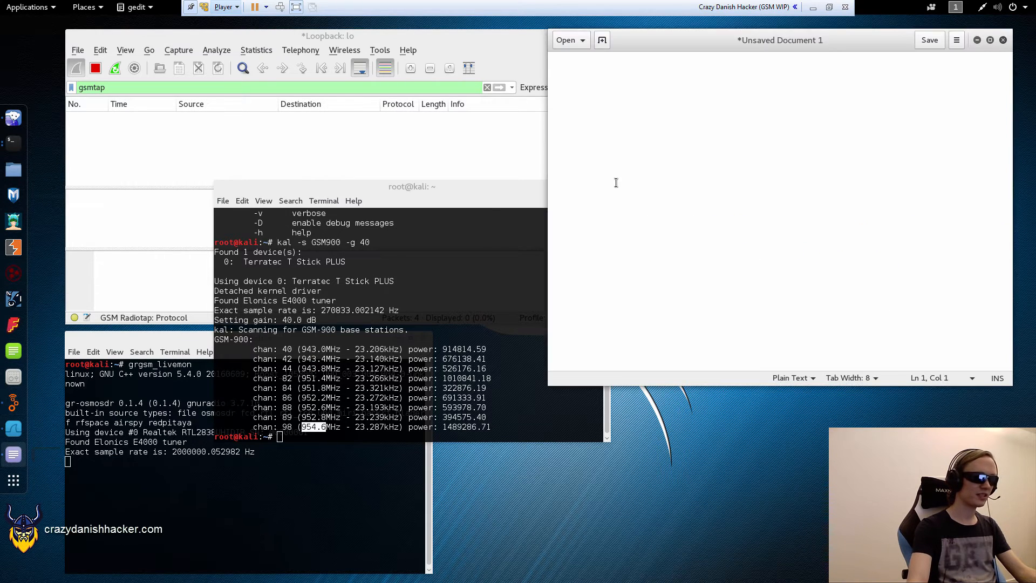
Note the frequency 954600000 in a new gedit document
type("954600000")
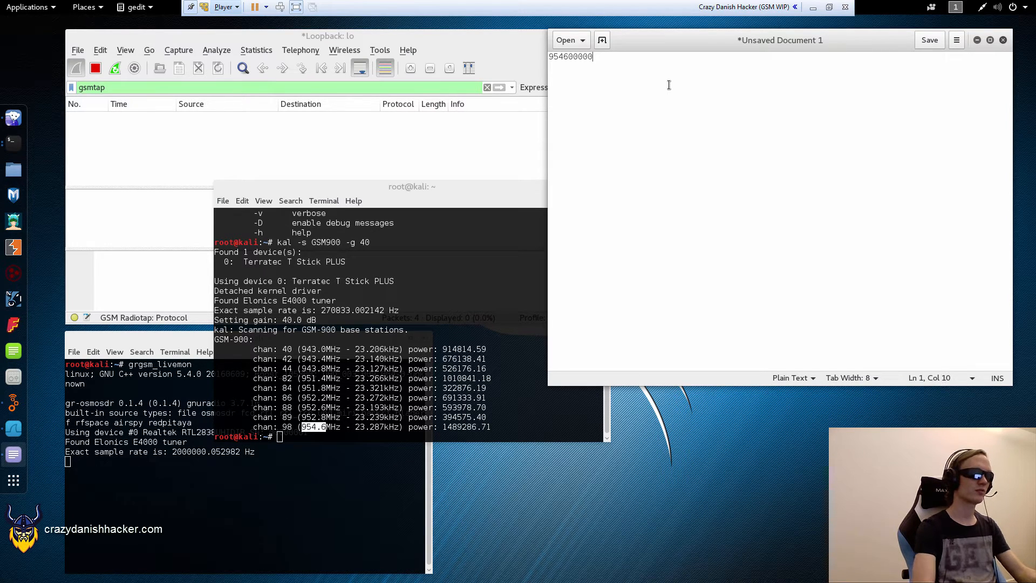
left_click_drag(592, 56, 576, 56)
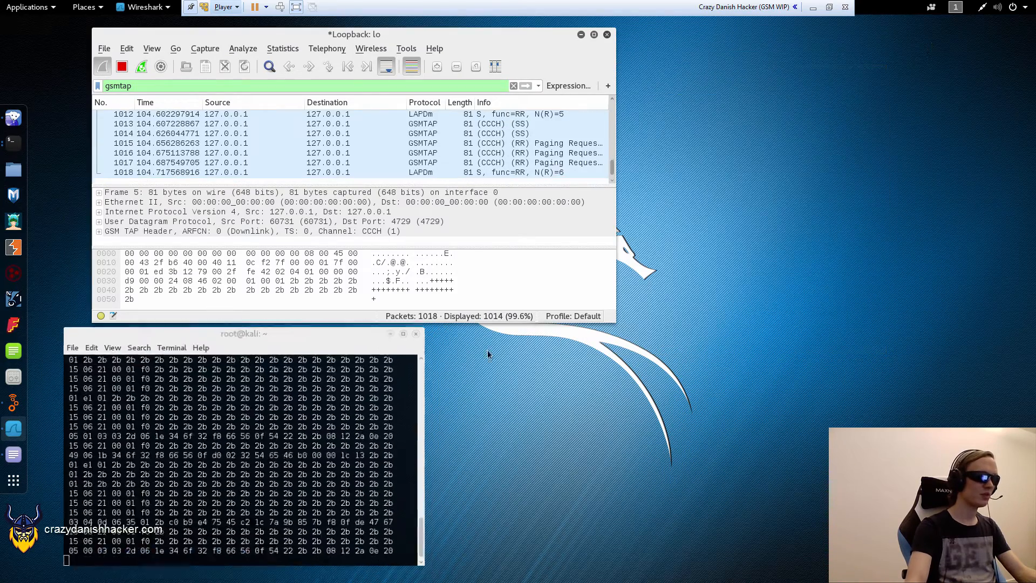
Maximize Wireshark and stop the capture at 1,449 packets
left_click(594, 35)
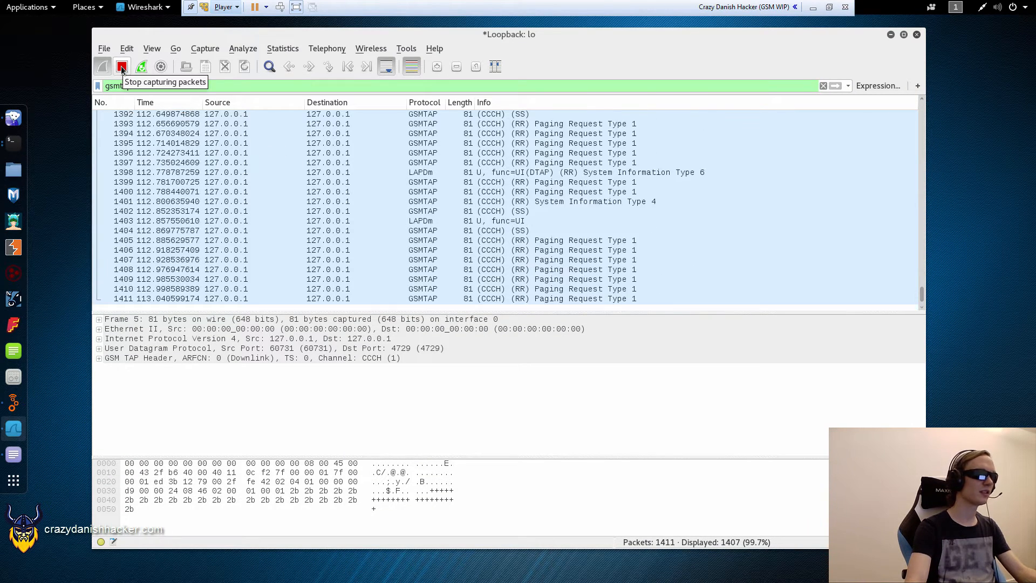
left_click(122, 65)
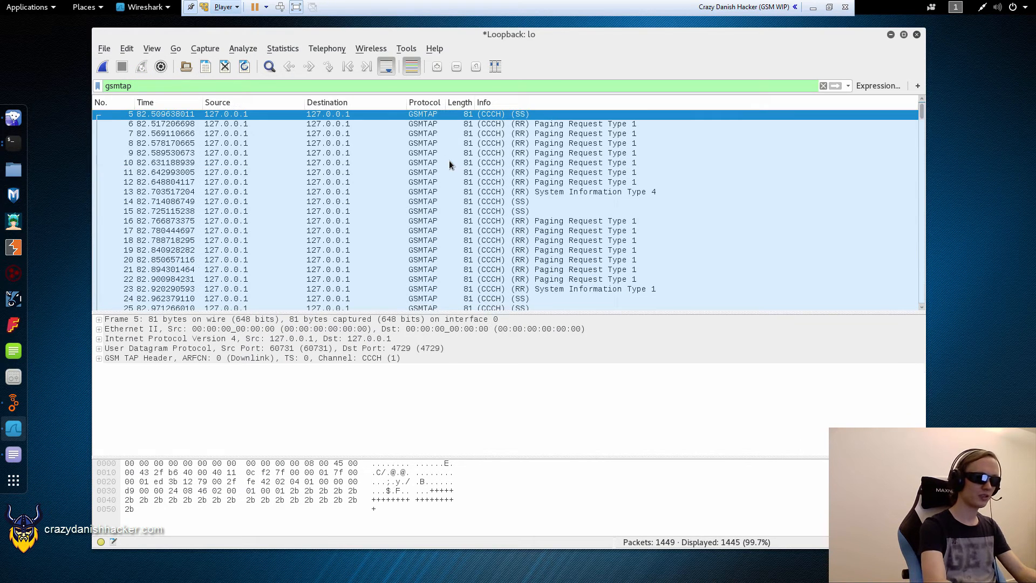
Select packet 10 and expand its GSM TAP header and Paging Request Type 1 subtrees
left_click(548, 162)
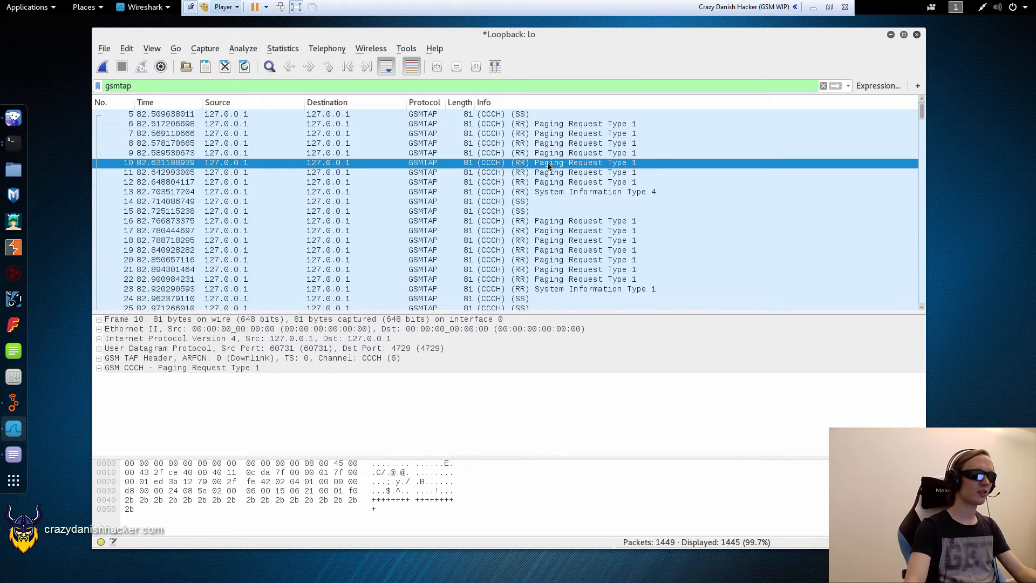
left_click(100, 357)
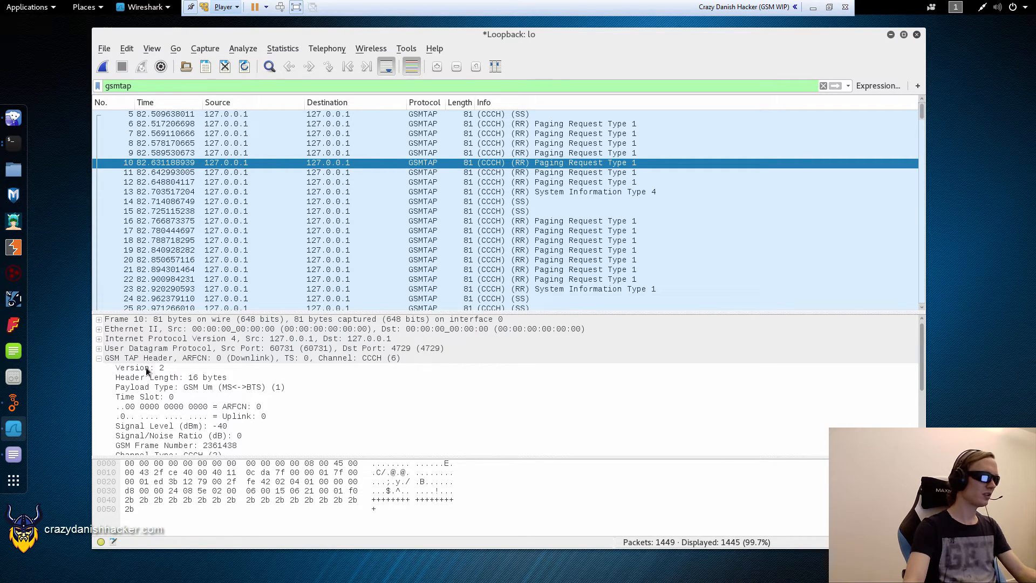
left_click(138, 367)
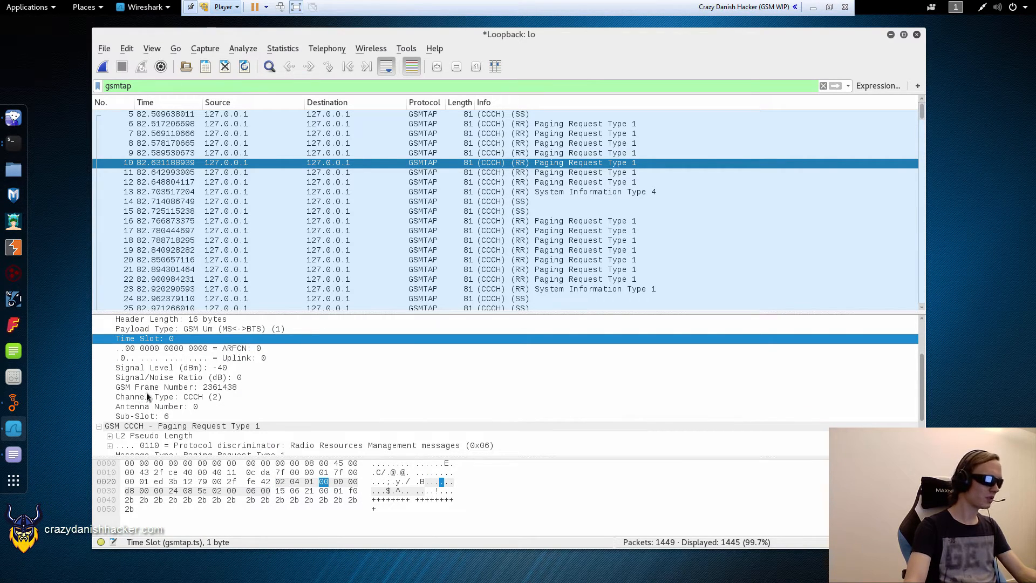
left_click(175, 388)
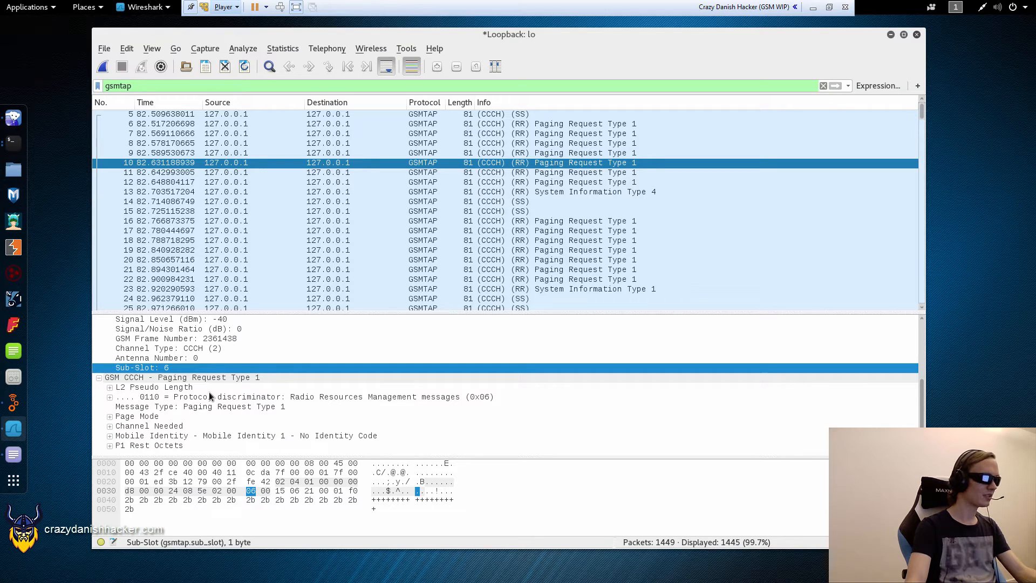
left_click(110, 386)
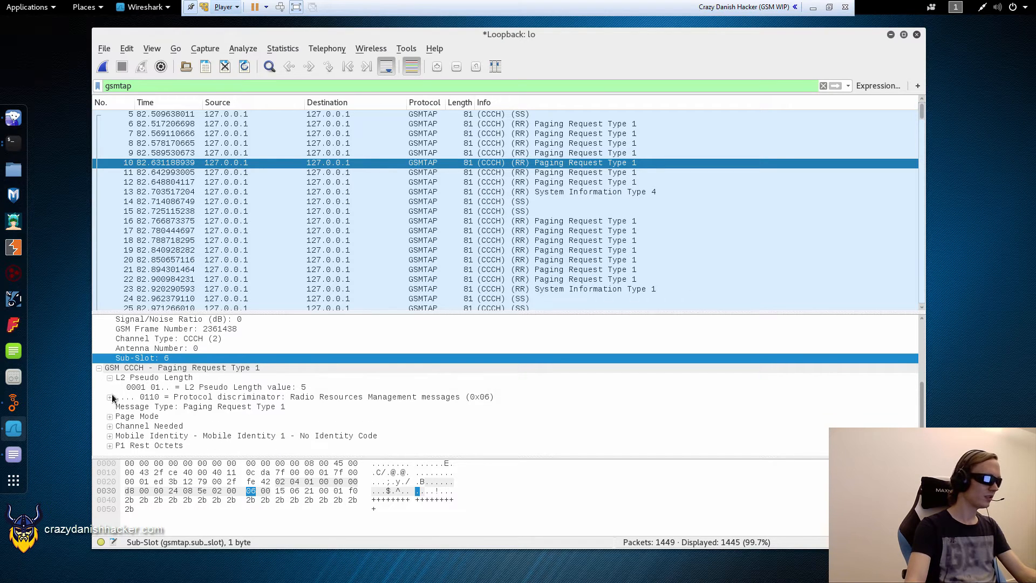
left_click(109, 397)
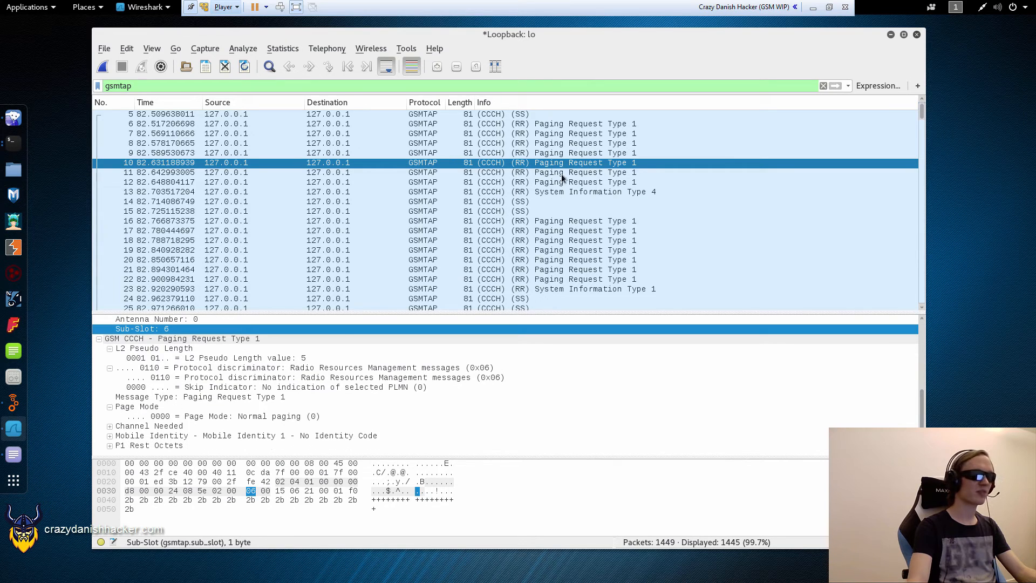
mouse_move(548, 197)
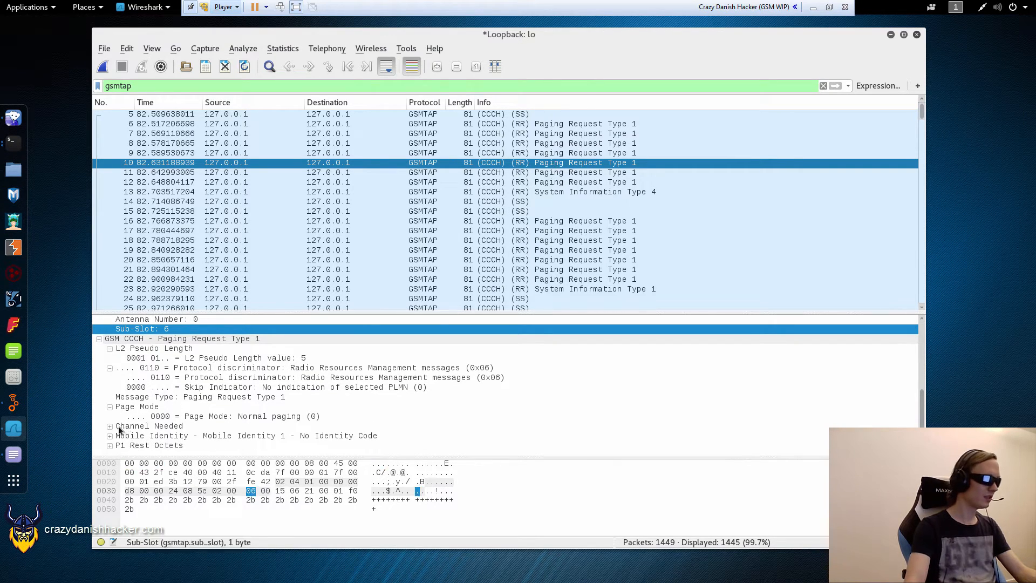
left_click(110, 426)
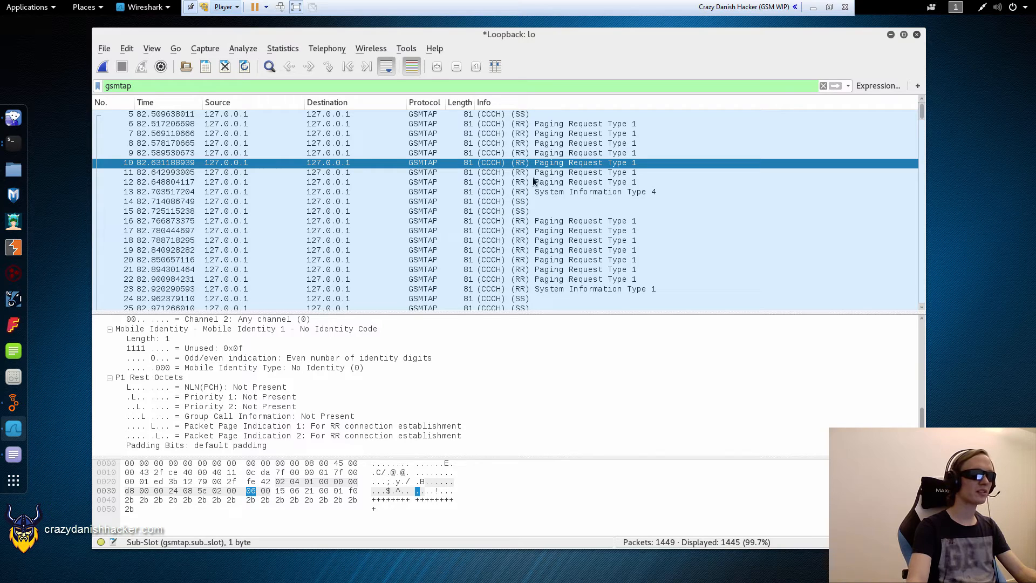
mouse_move(552, 197)
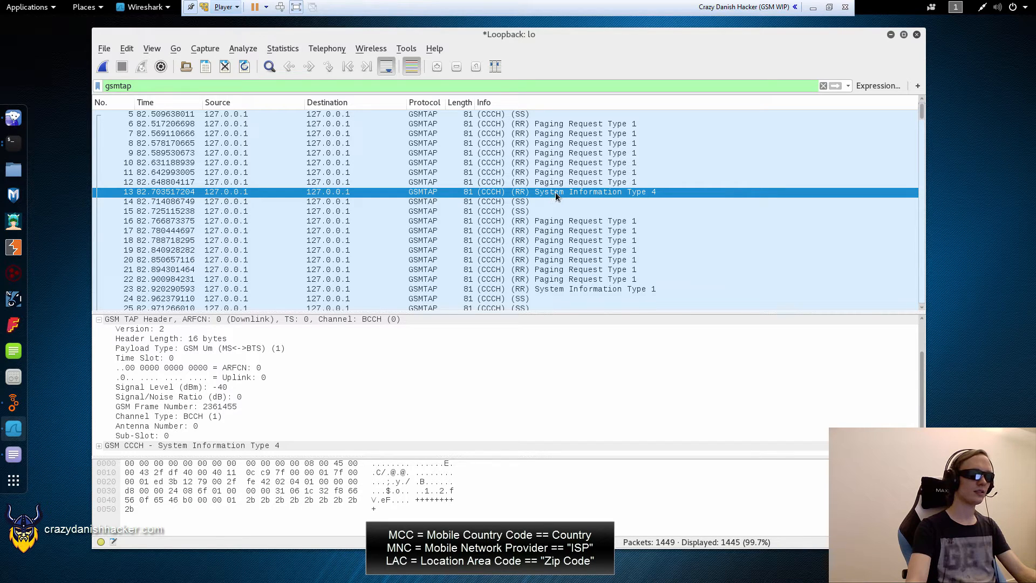
mouse_move(533, 205)
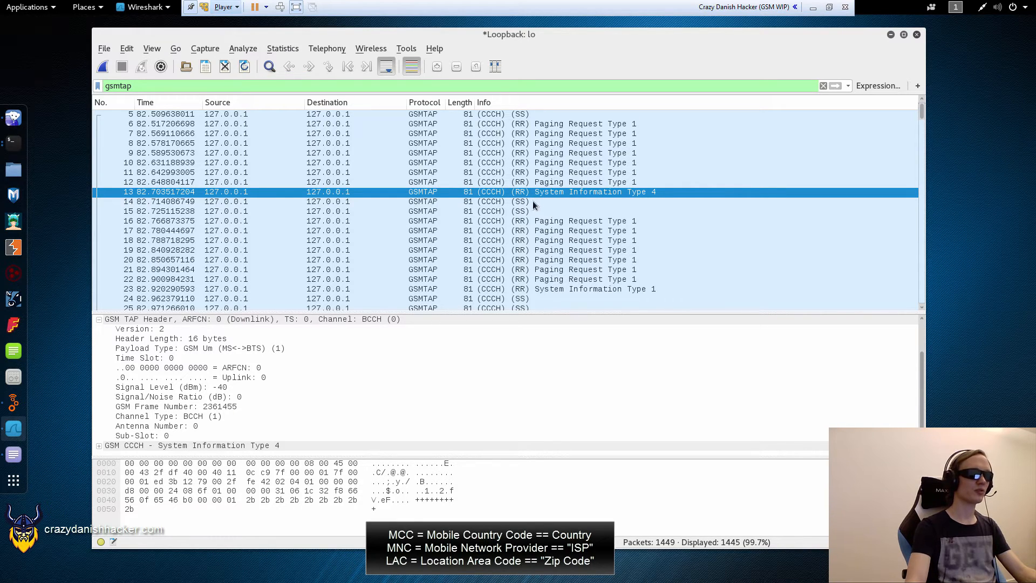
mouse_move(594, 212)
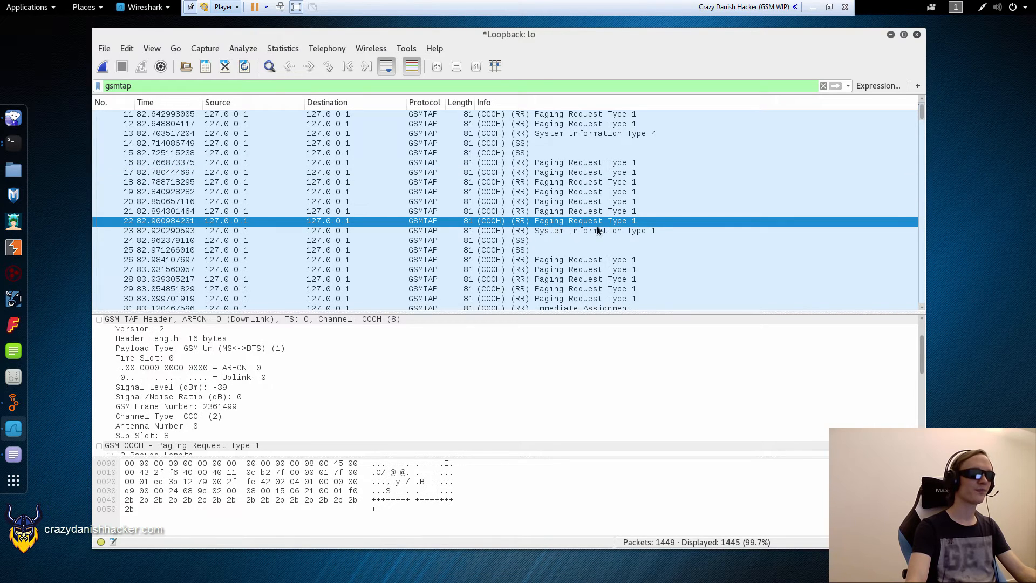
Expand frame 23's System Information Type 1 and Cell Channel Description to show the ARFCN list
scroll("down", 3)
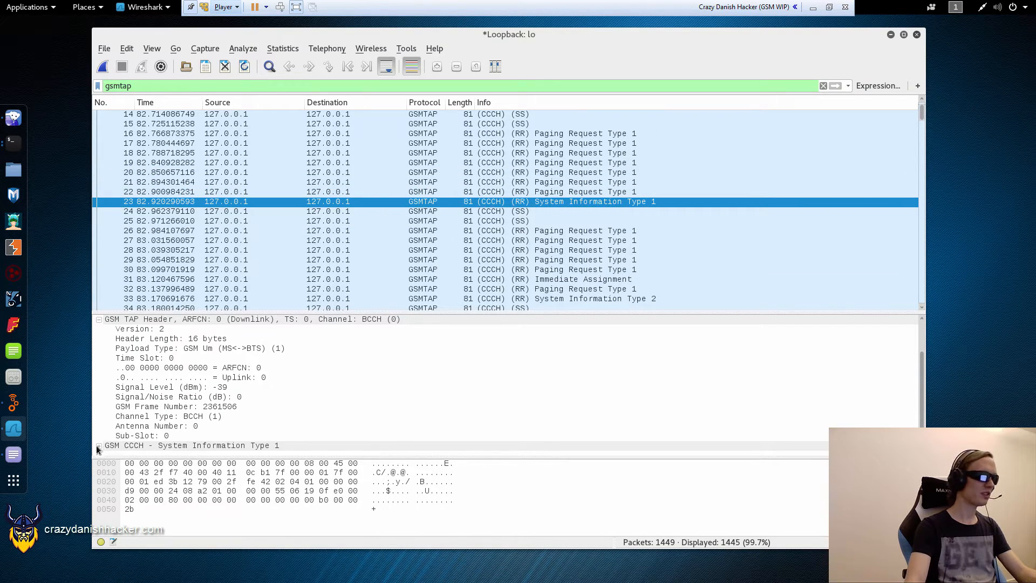
left_click(98, 444)
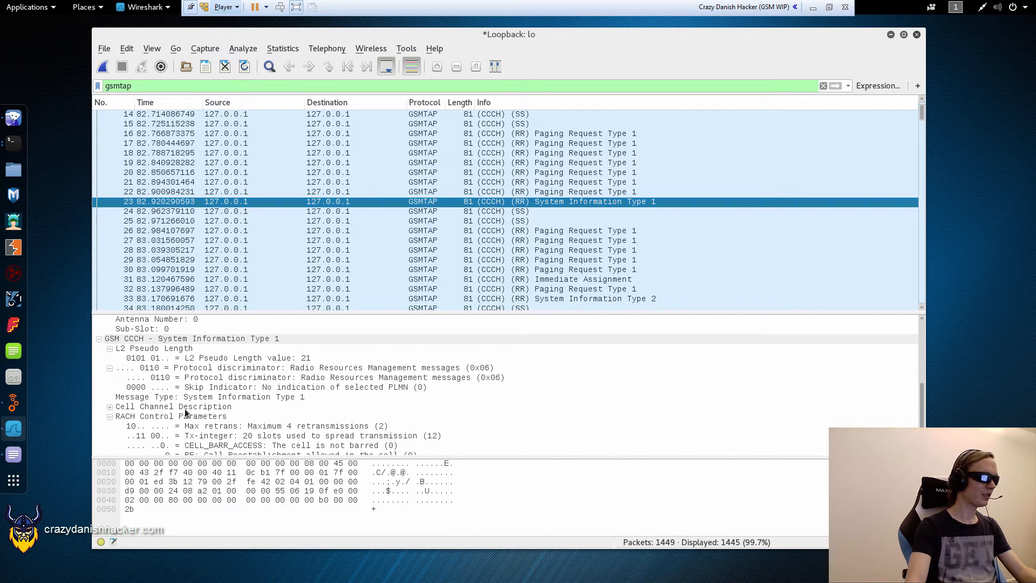
left_click(110, 406)
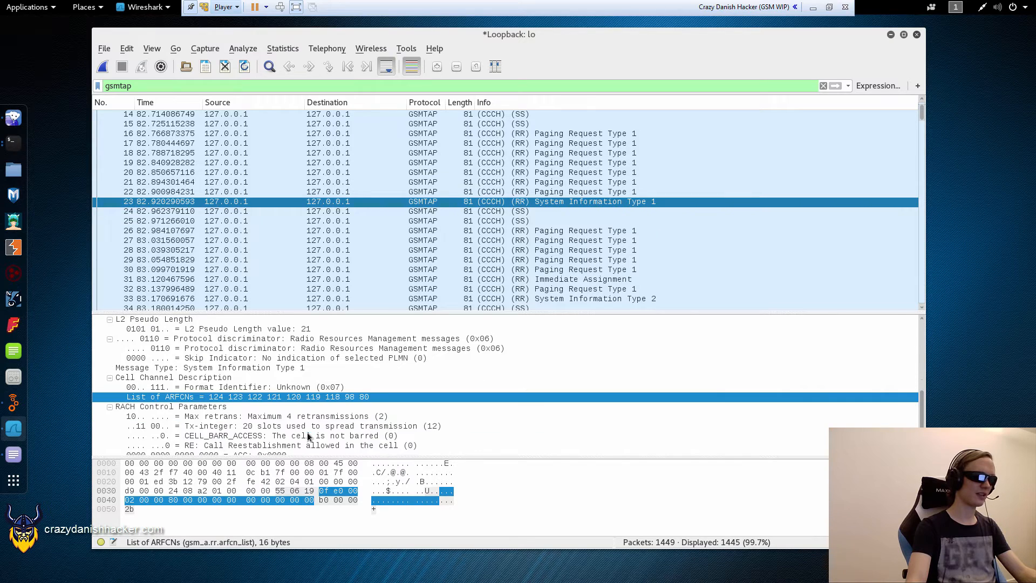
mouse_move(267, 370)
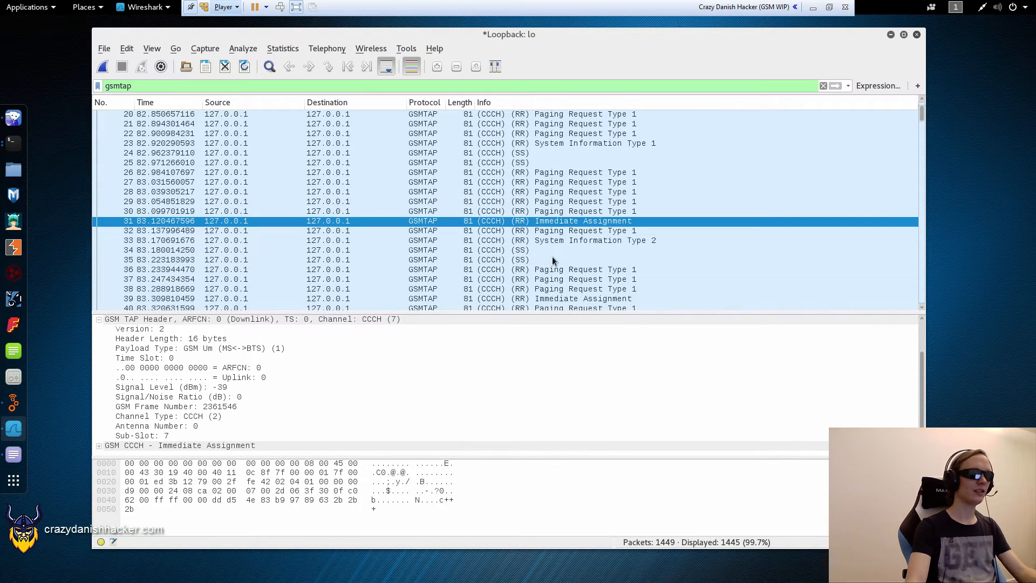
mouse_move(530, 230)
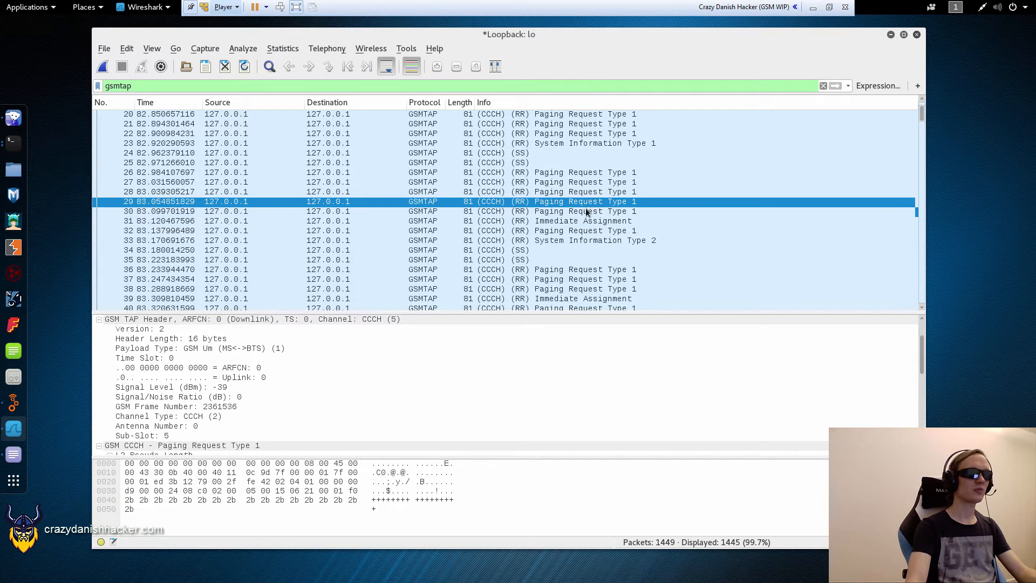
Decode packet 31's Immediate Assignment, expanding Packet Channel Description (timeslot 7, ARFCN 98)
left_click(581, 221)
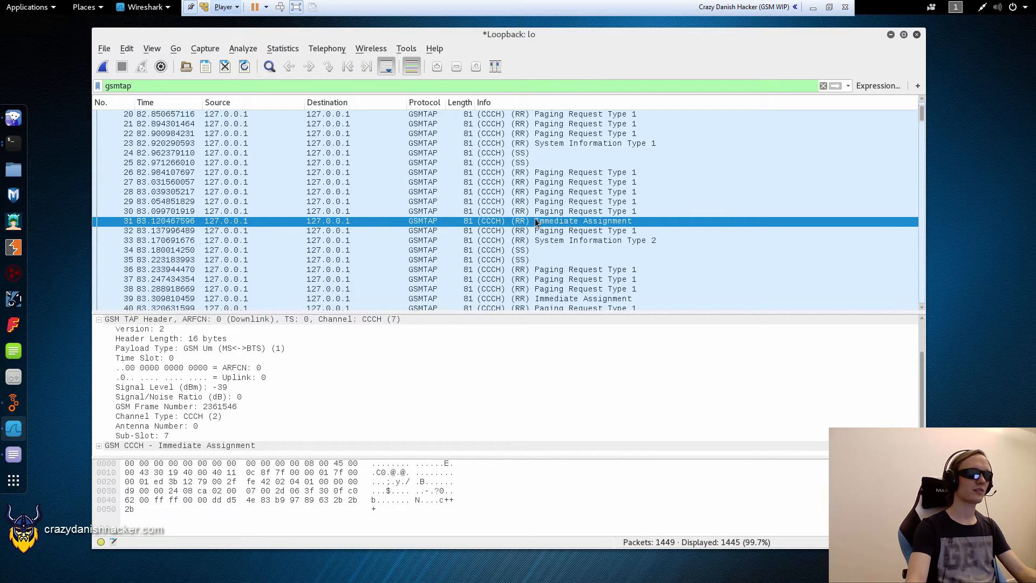
mouse_move(528, 218)
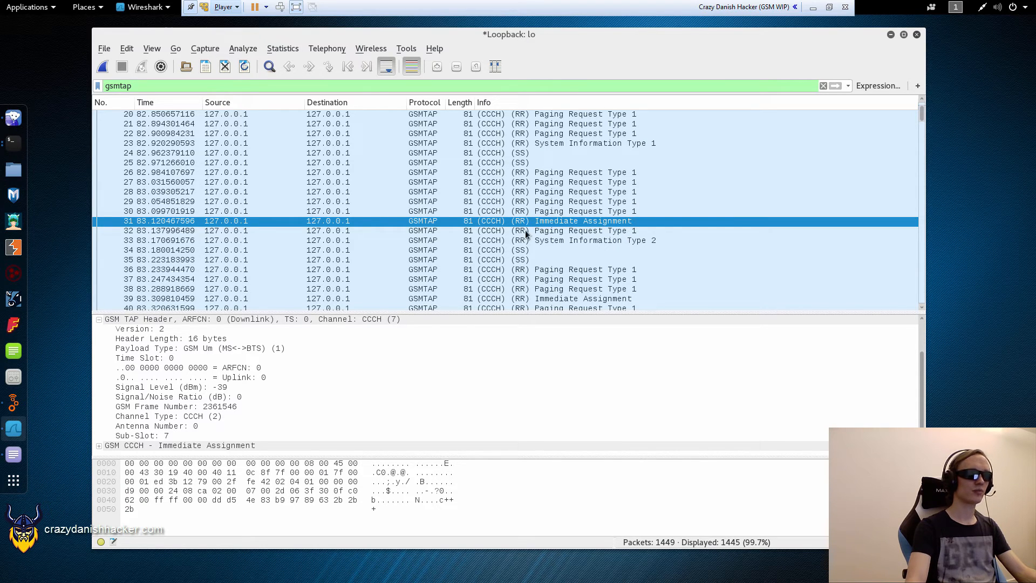
mouse_move(524, 231)
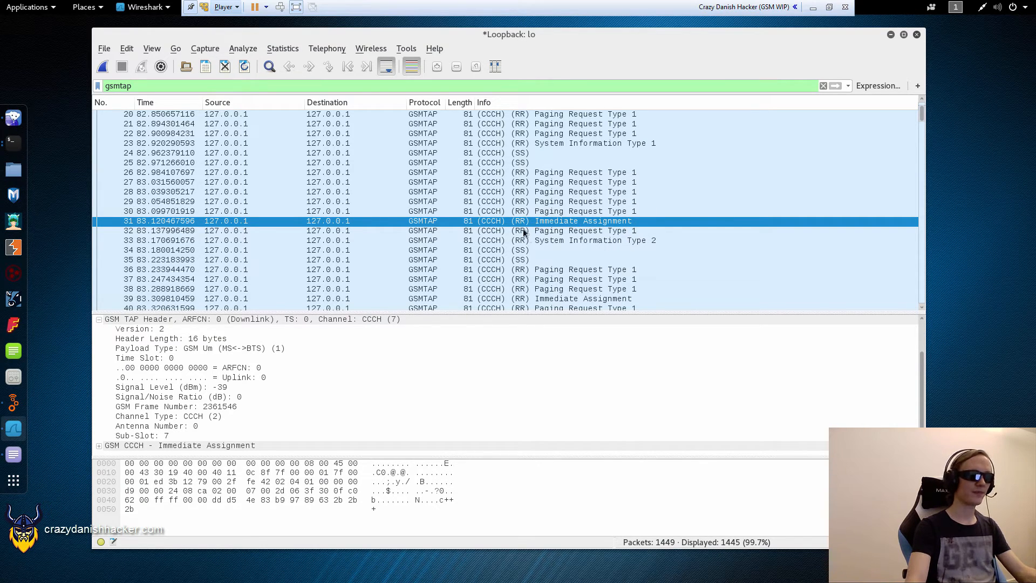
left_click(97, 444)
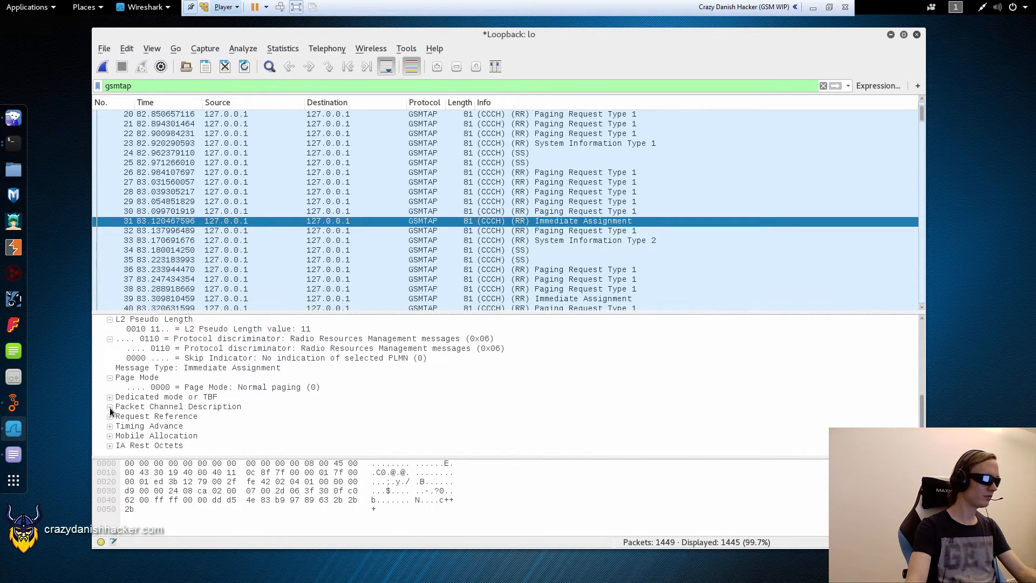
left_click(109, 406)
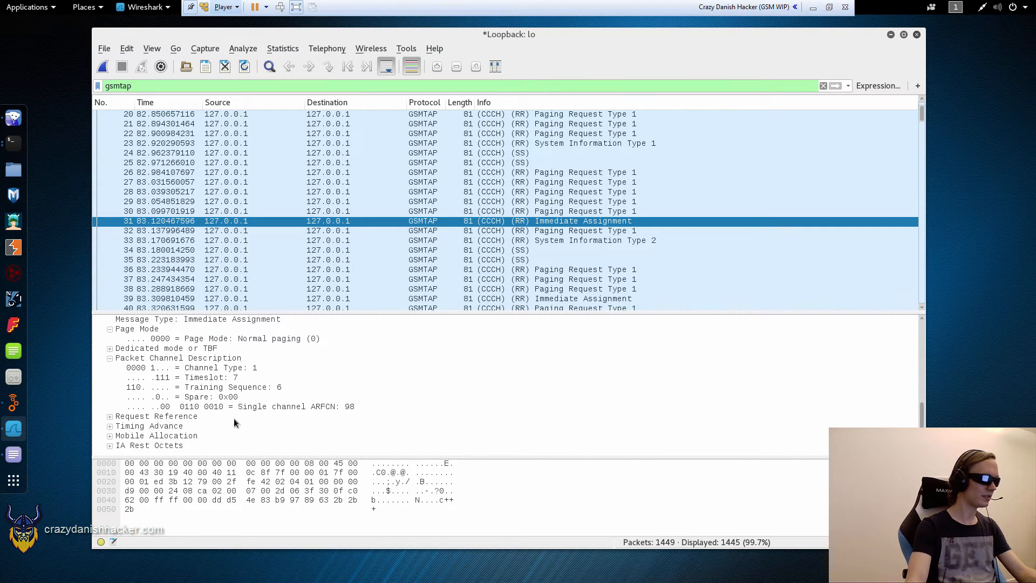
left_click(188, 378)
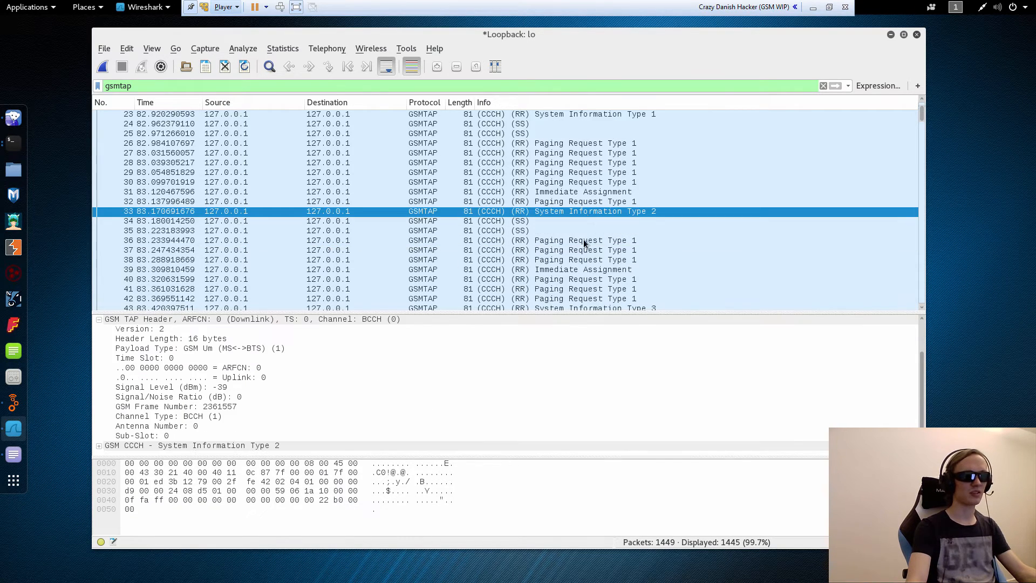
Scroll down the packet list toward the Immediate Assignment frames
scroll("down", 3)
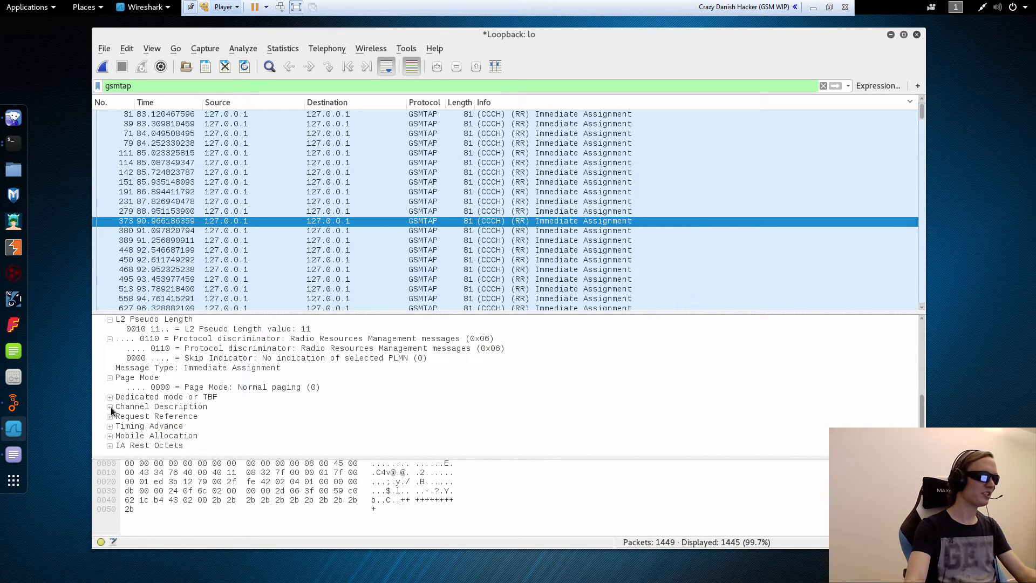
Inspect packet 373's channel description: SDCCH/8 subchannel 3, timeslot 1, no hopping, ARFCN 98
left_click(110, 407)
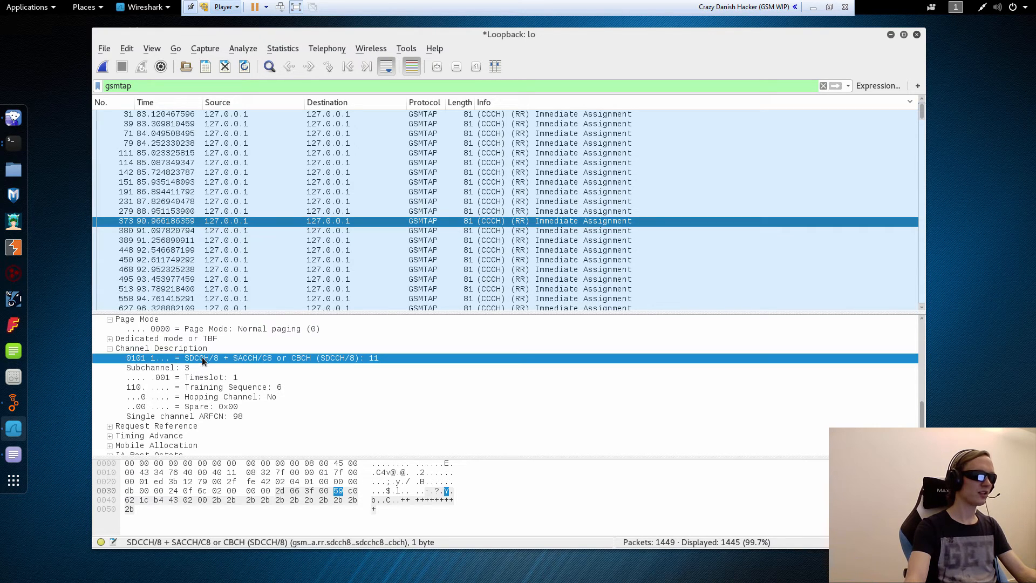
left_click(158, 367)
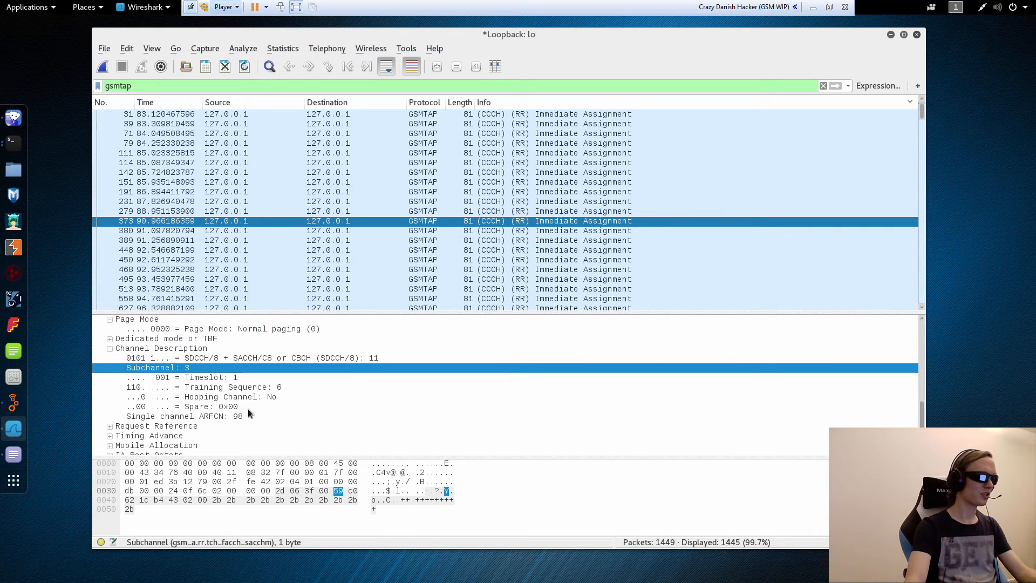
left_click(211, 377)
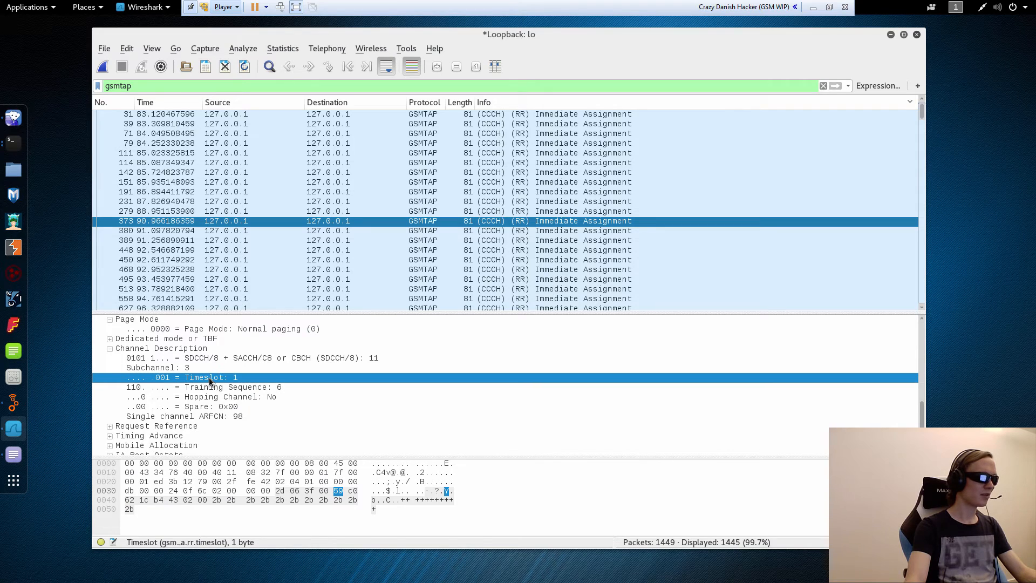
left_click(201, 396)
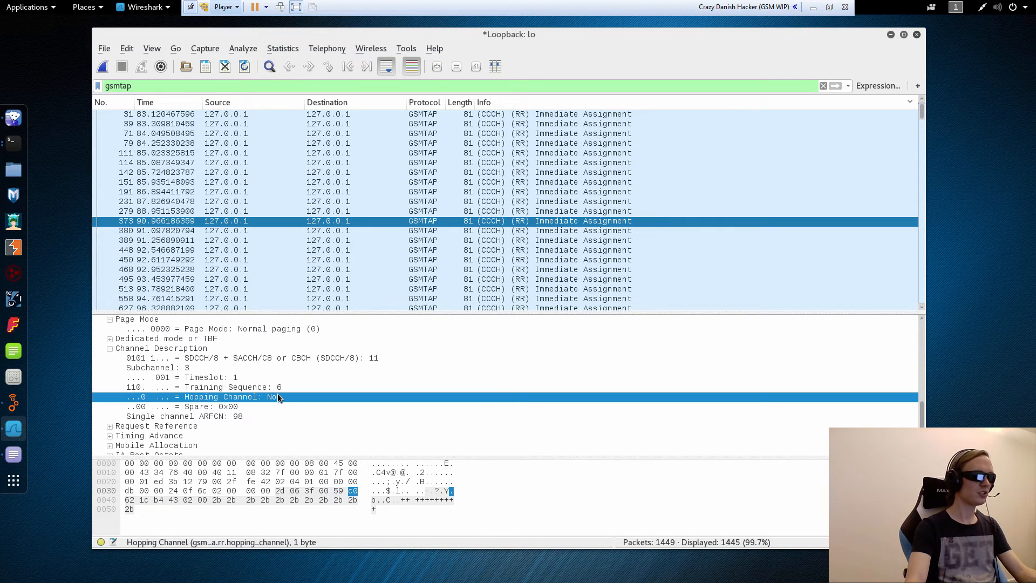
left_click(183, 416)
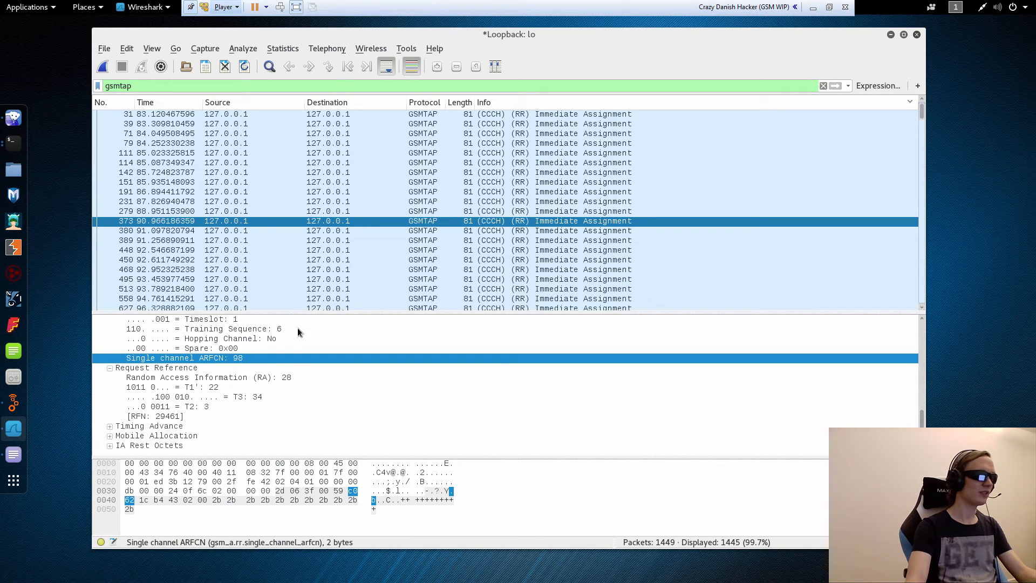
Expand the Timing Advance, Mobile Allocation and IA Rest Octets details
left_click(109, 426)
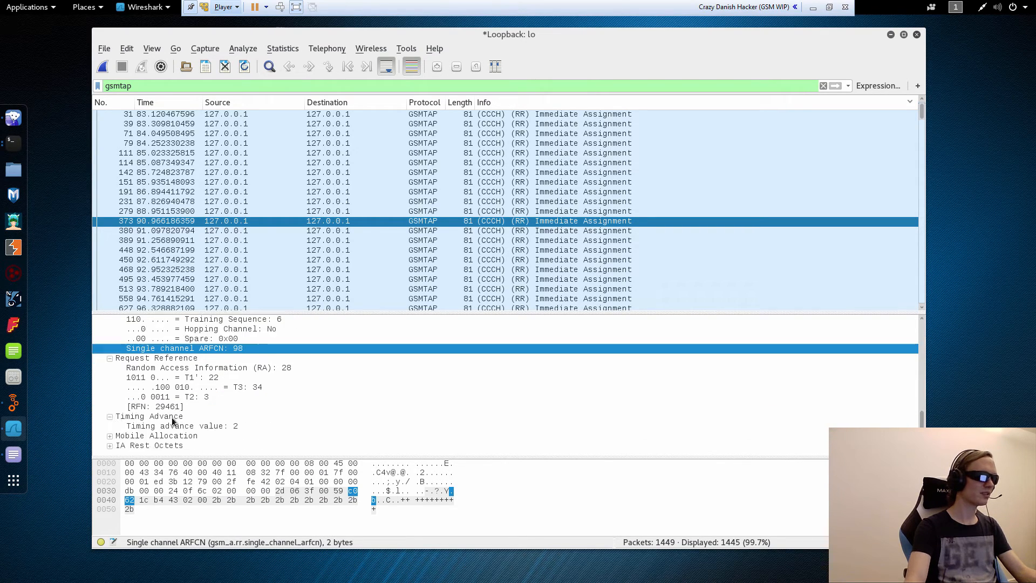
left_click(110, 434)
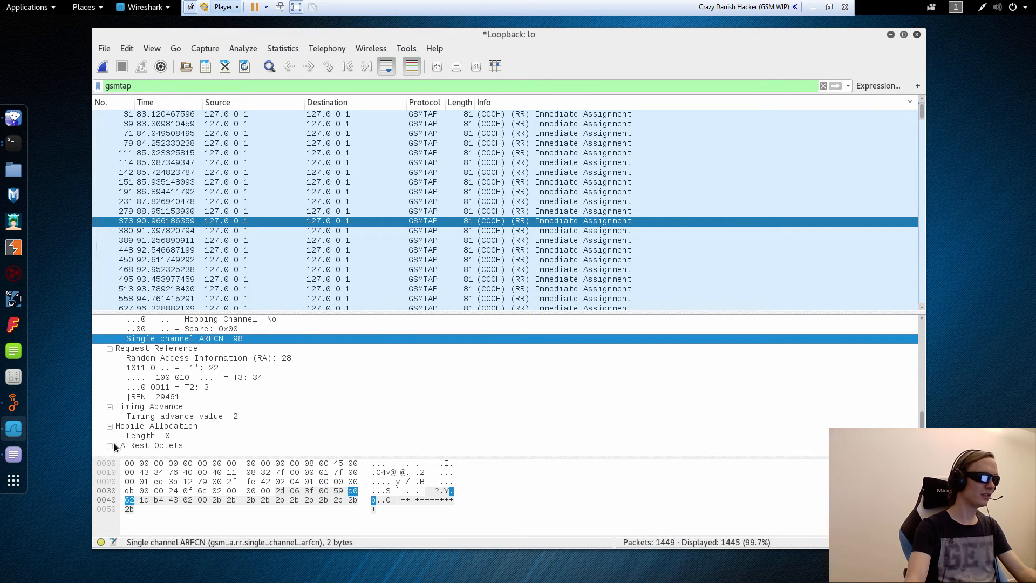
left_click(110, 445)
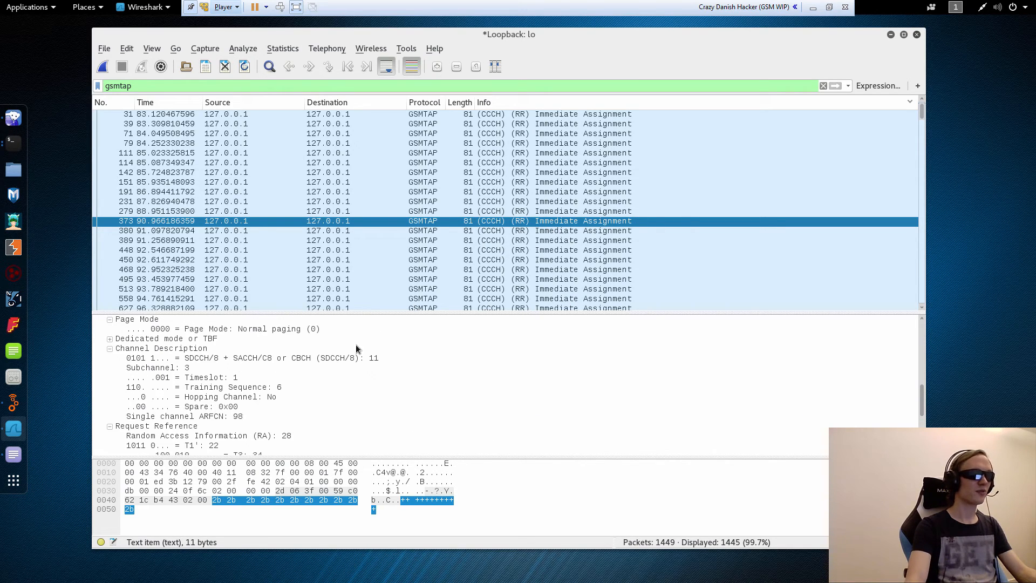
mouse_move(539, 250)
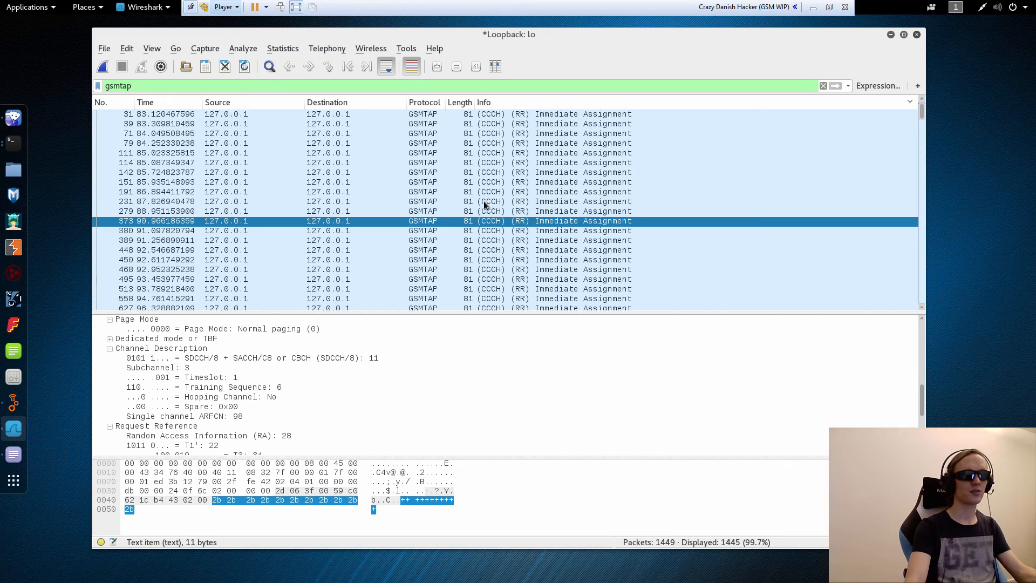
mouse_move(466, 203)
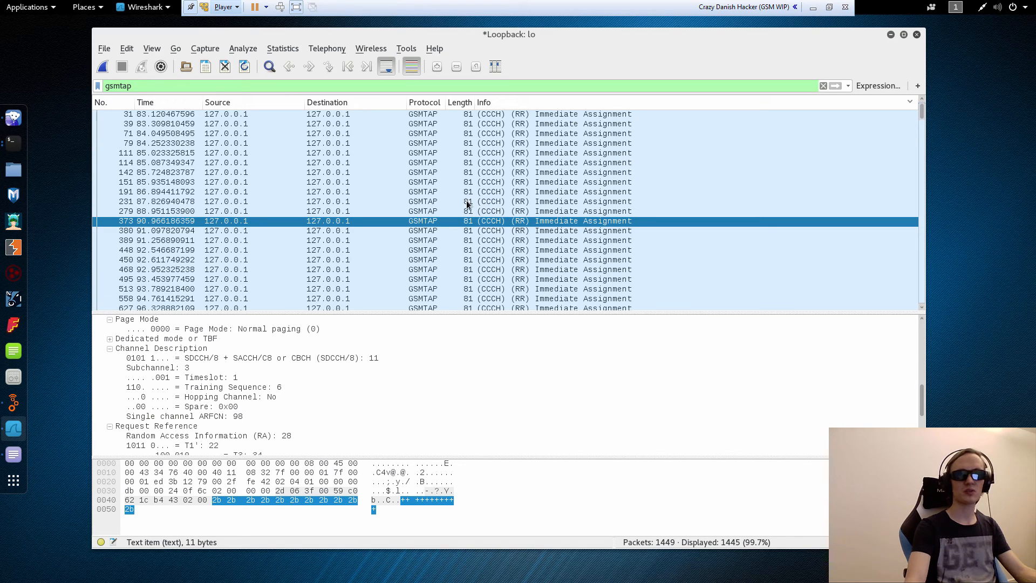